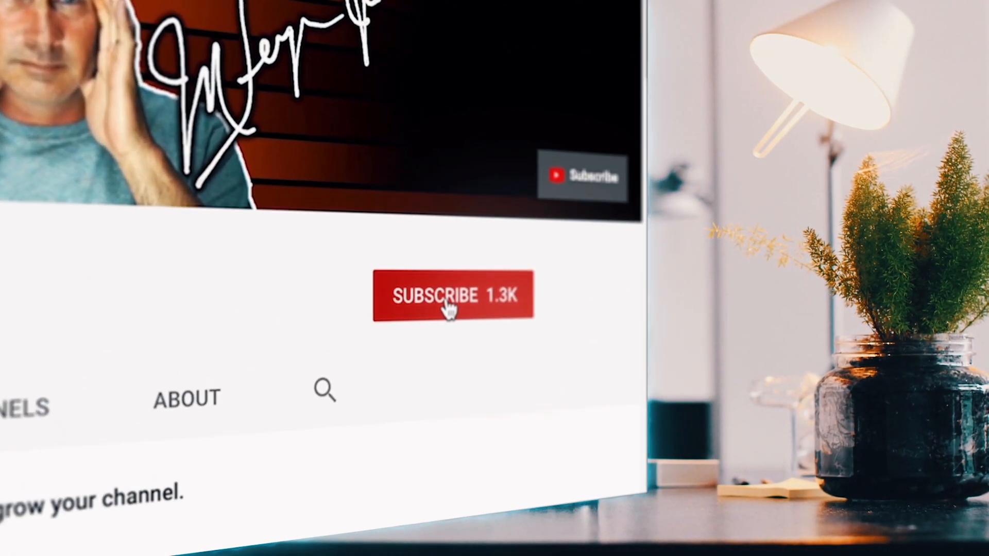
Step: Download obs-ndi-4.9.0-Windows-Installer.exe from the obs-ndi plugin's release page
click(452, 295)
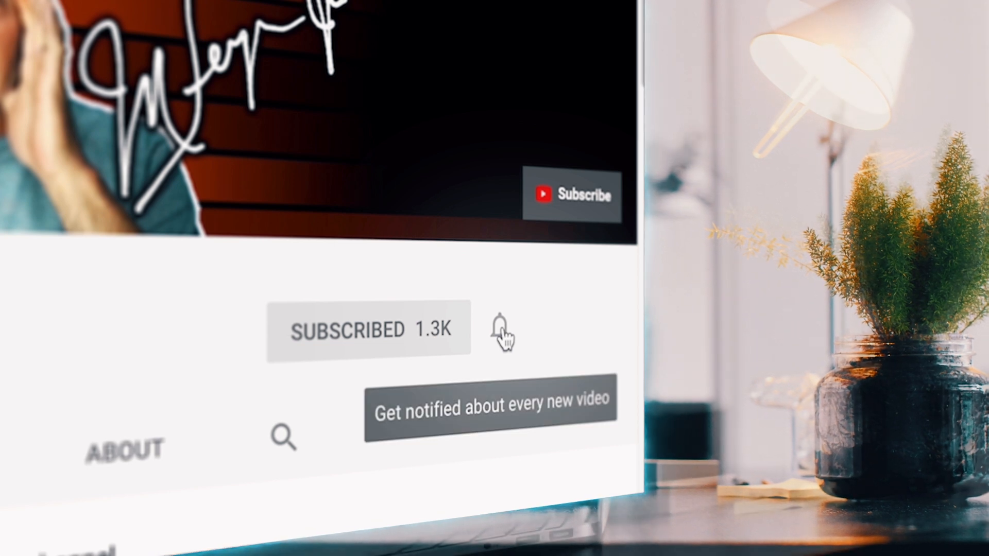
click(503, 331)
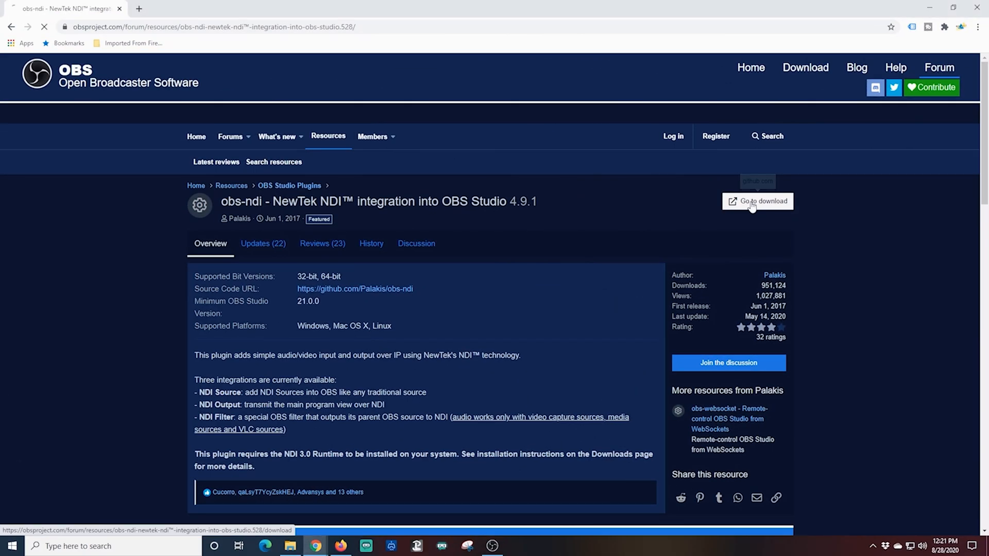
click(756, 200)
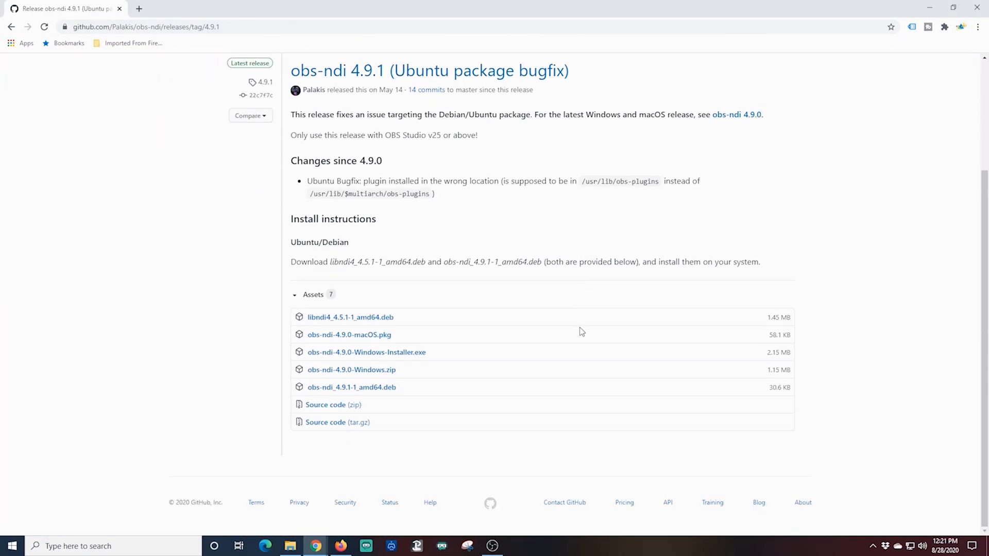
click(366, 352)
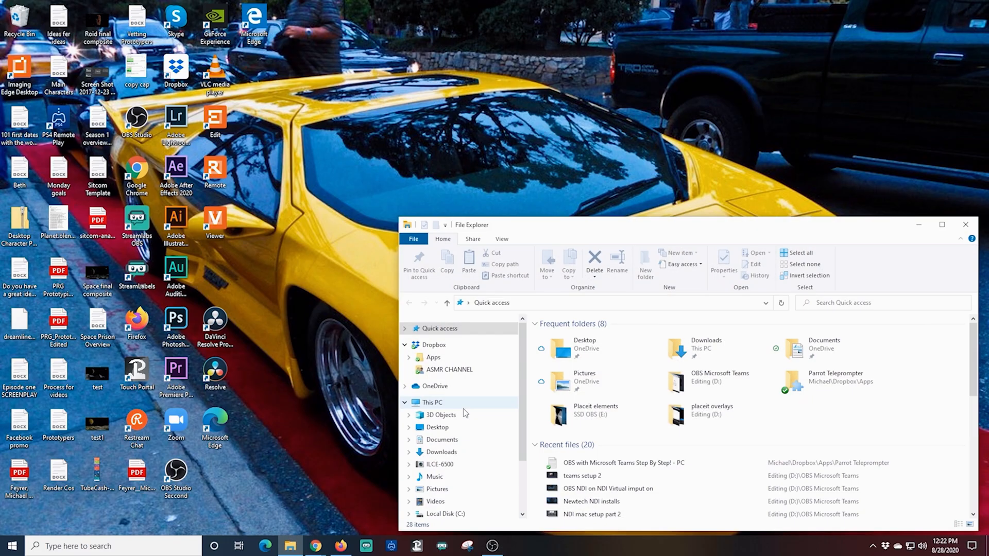
Step: Launch the downloaded obs-ndi installer from the Downloads folder
click(442, 451)
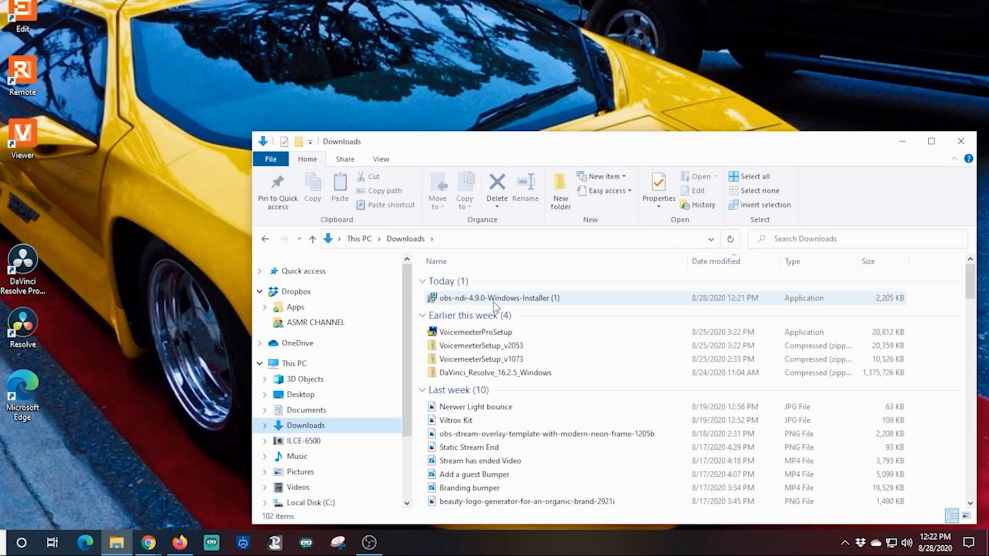
click(497, 297)
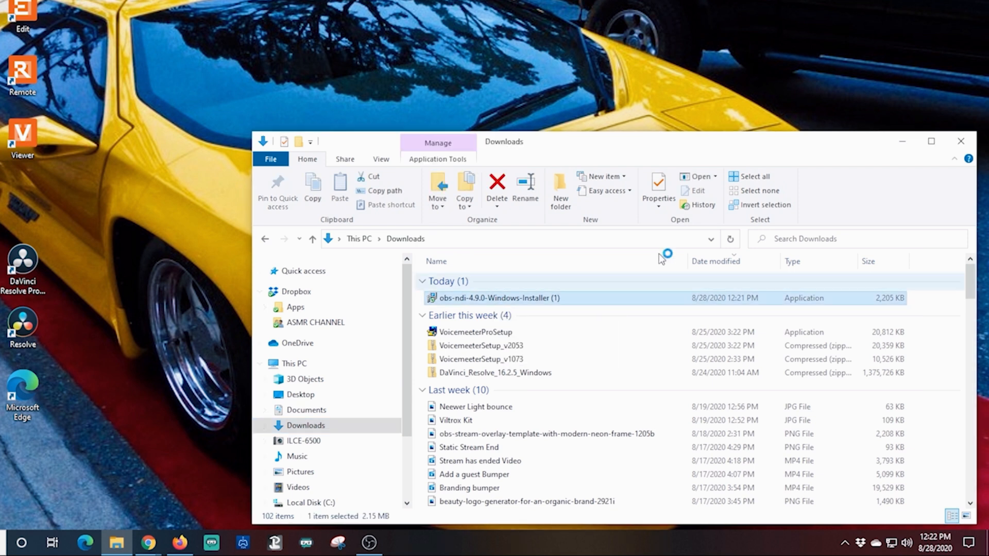
double_click(496, 298)
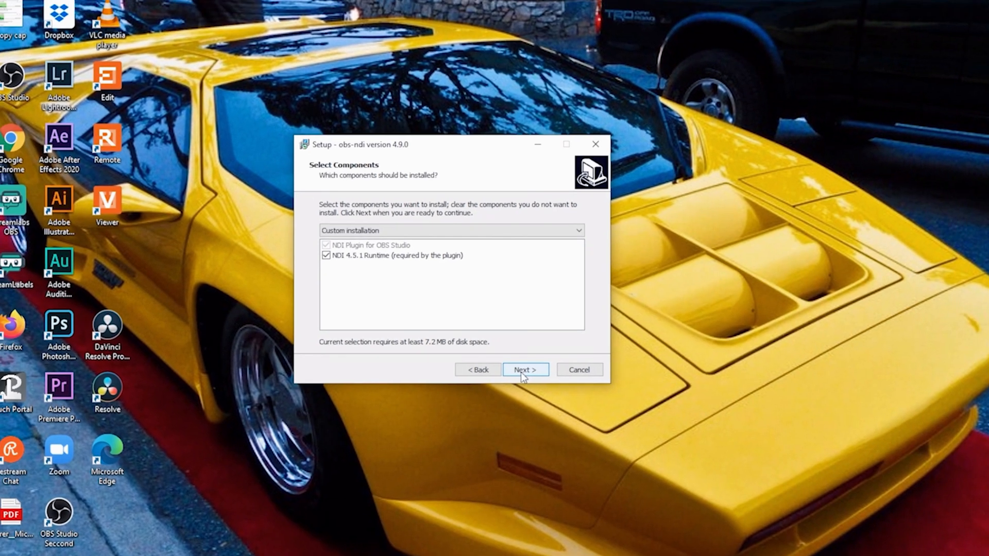
Step: Install obs-ndi and the NDI 4 Runtime with default folders, then finish setup
click(525, 369)
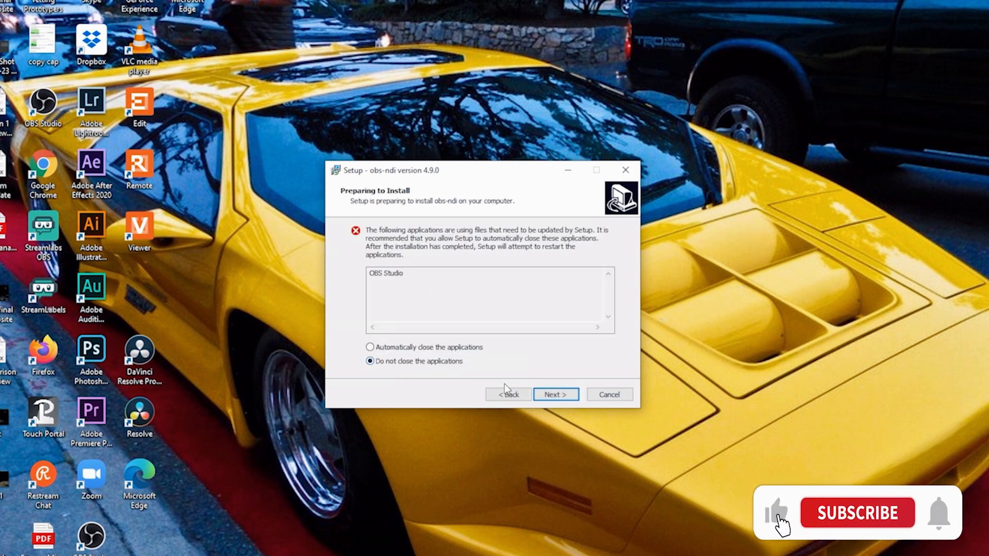
click(555, 394)
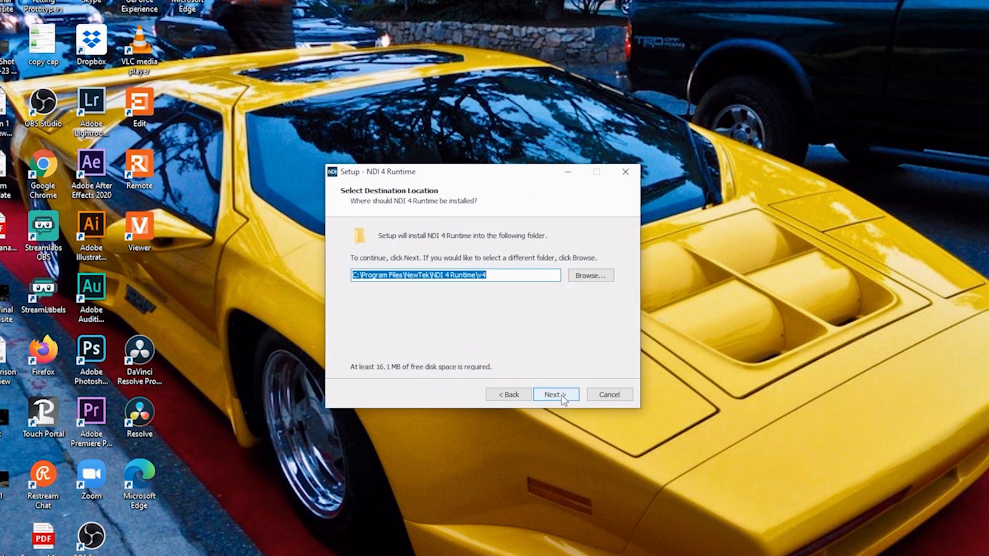
click(556, 394)
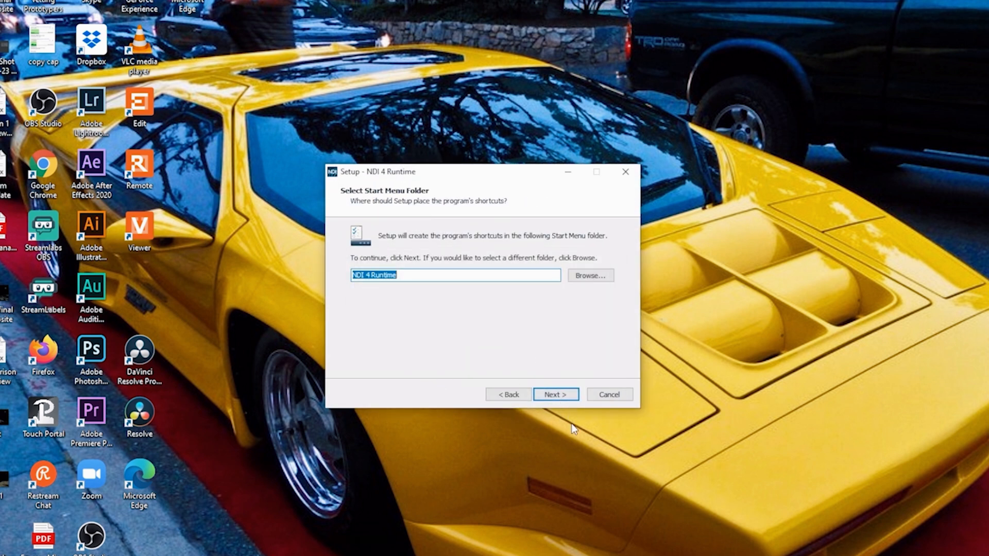
click(554, 394)
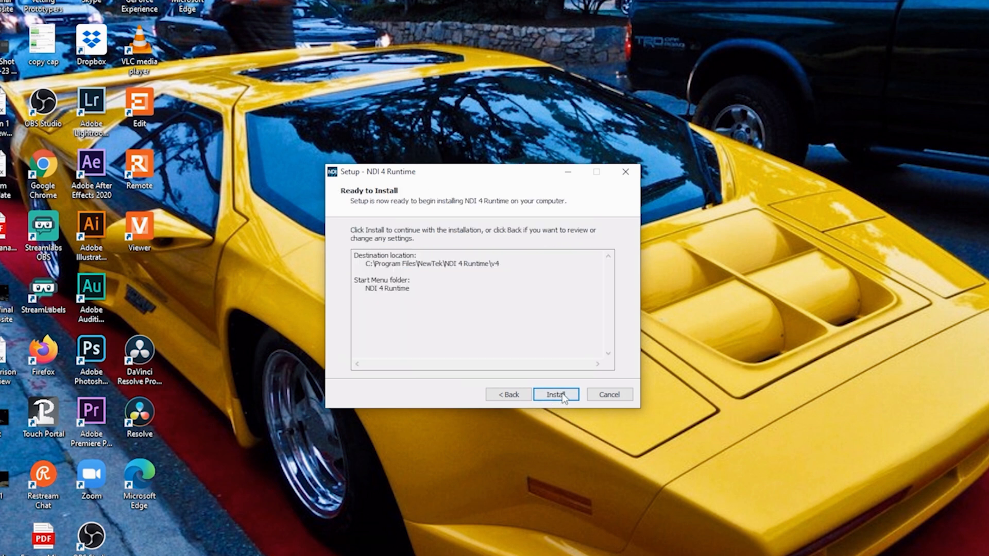
click(555, 394)
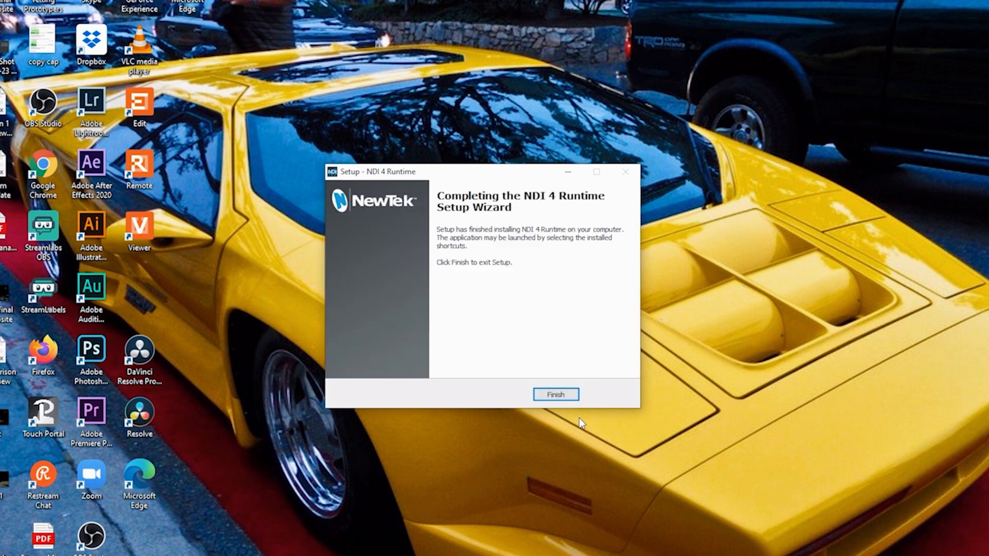
click(554, 393)
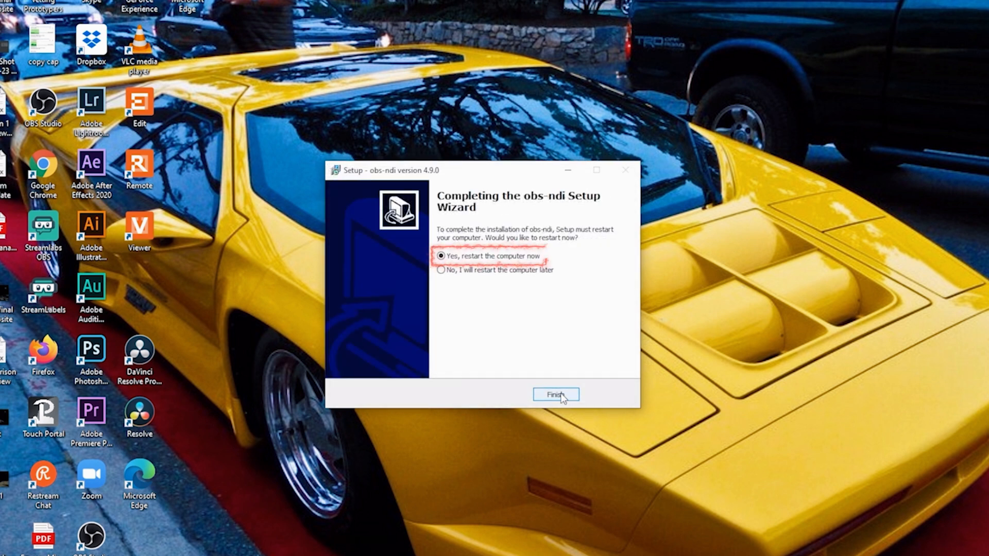
click(441, 270)
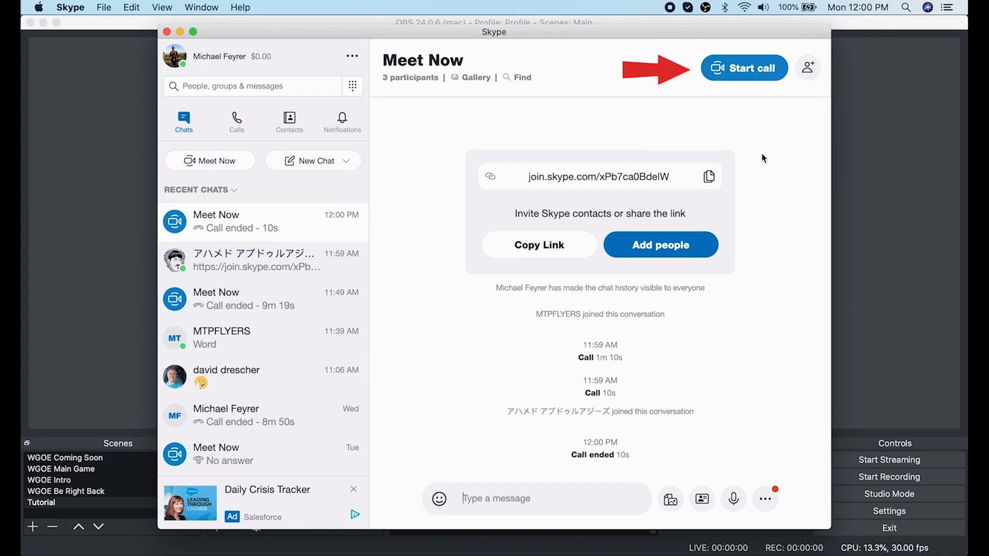
Step: Start the Skype Meet Now call and join with camera and mic on
click(743, 68)
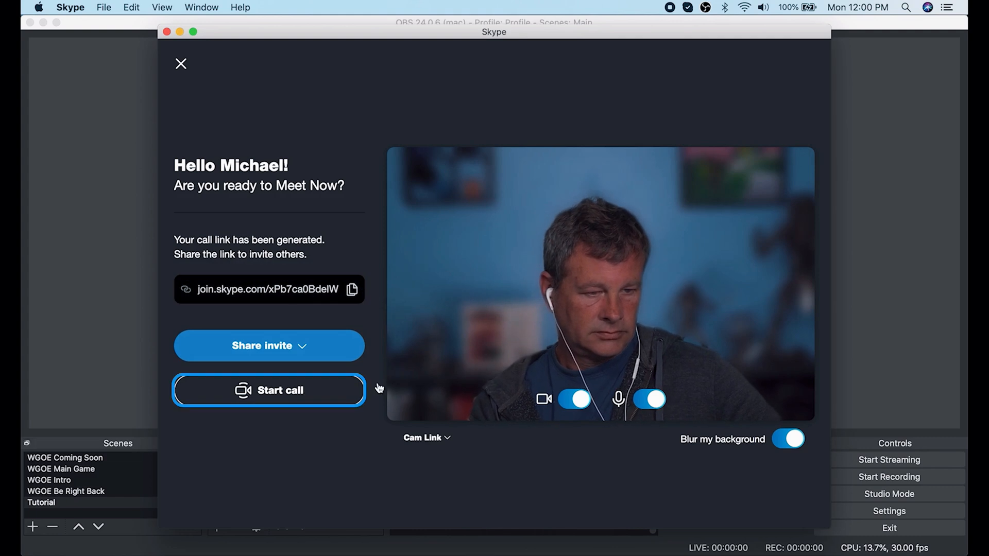
click(268, 390)
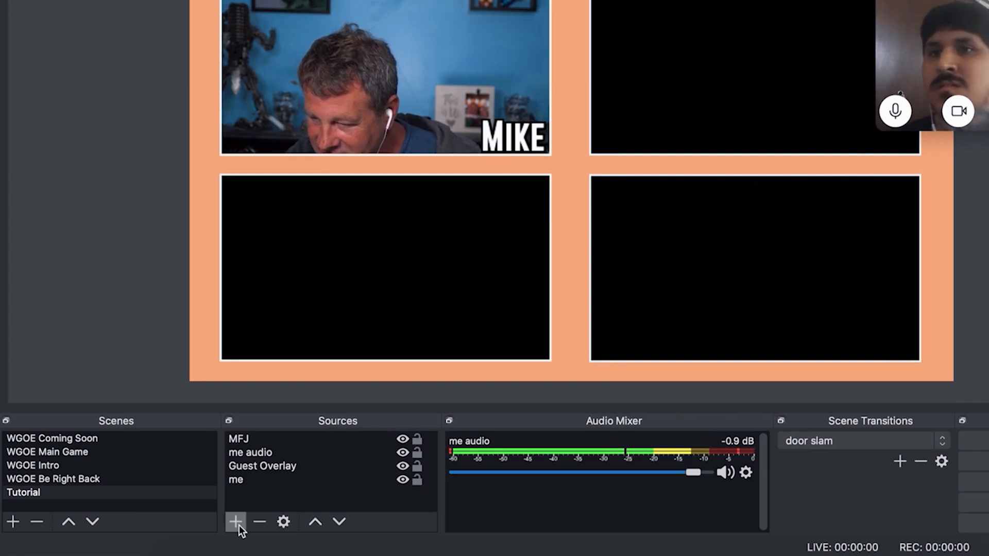
Step: Add an NDI source named Joe pulling the guest's live Skype feed
click(236, 522)
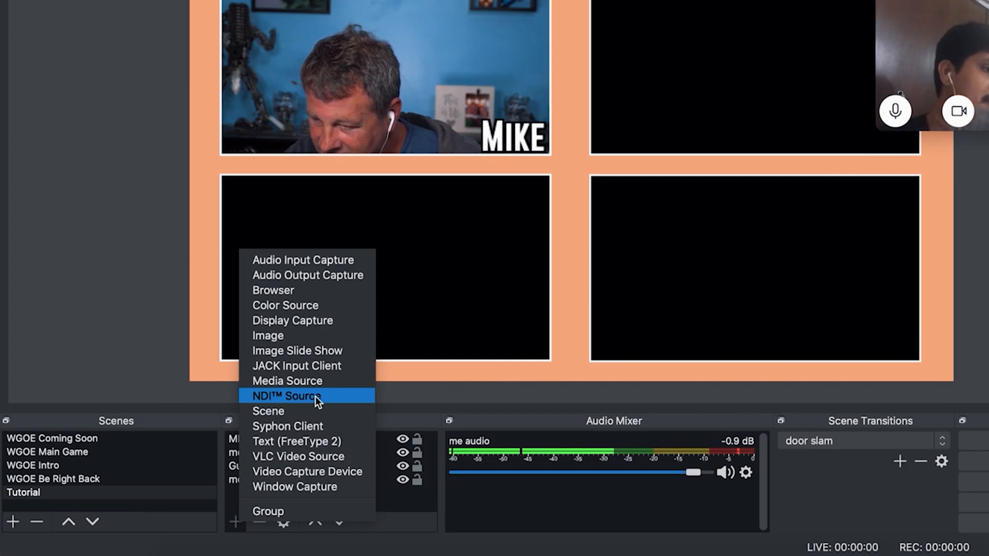
click(286, 396)
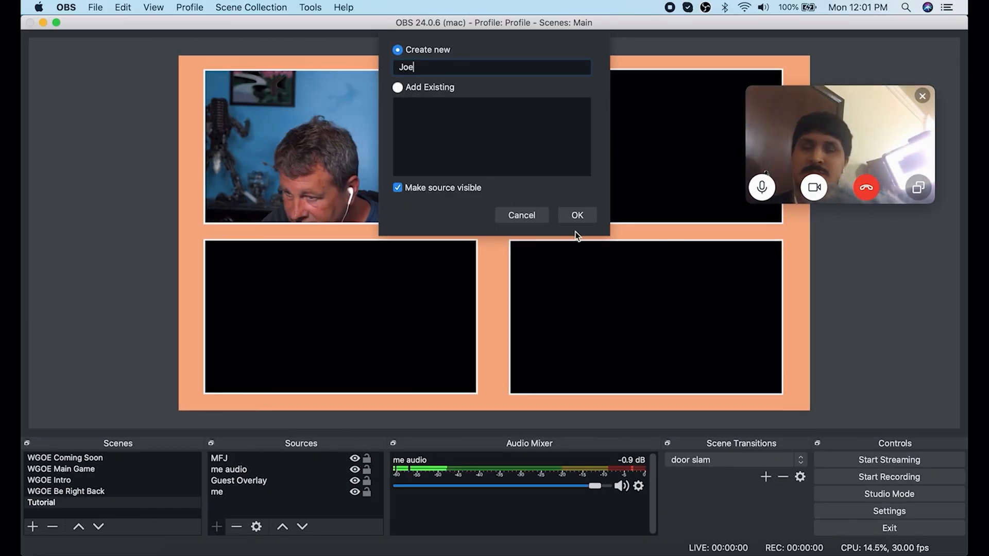
click(576, 215)
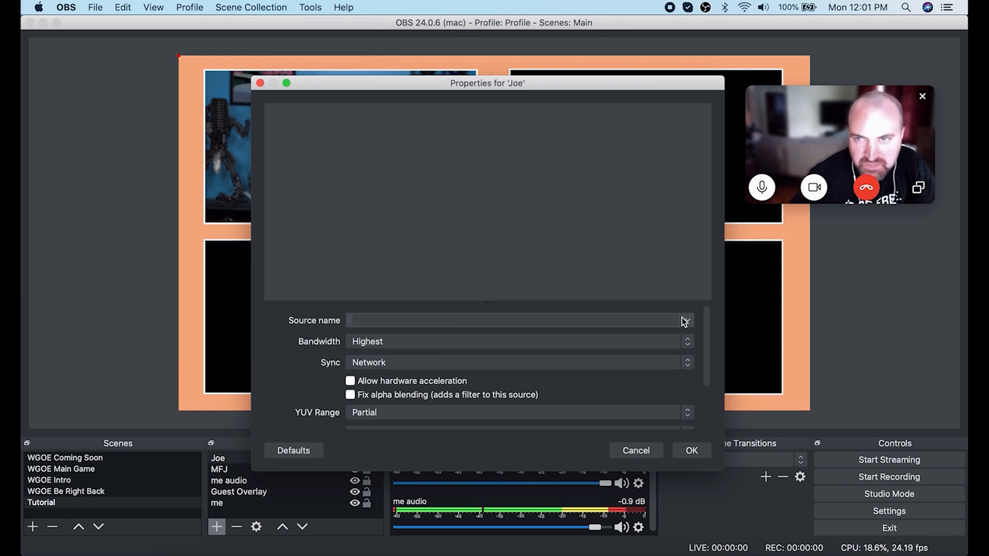
click(685, 320)
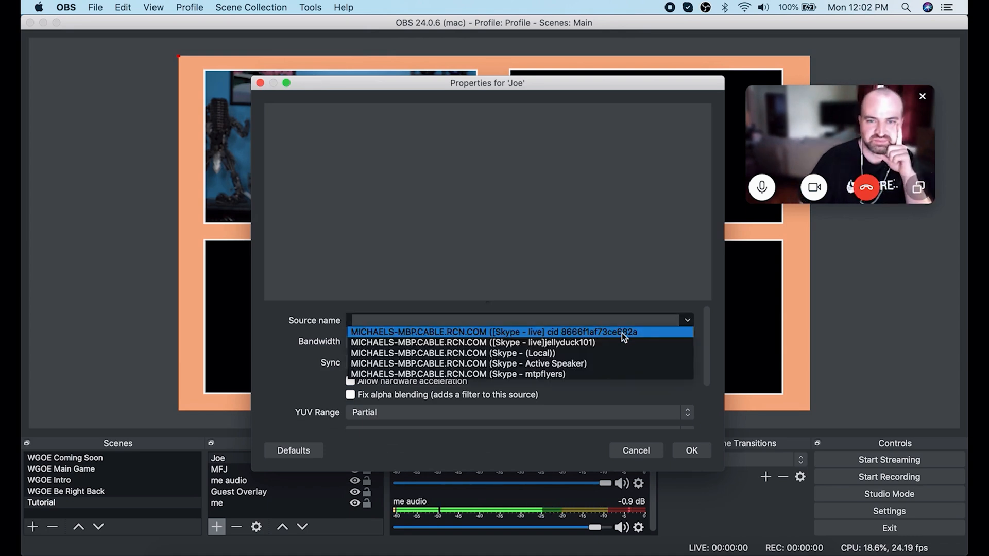
click(494, 332)
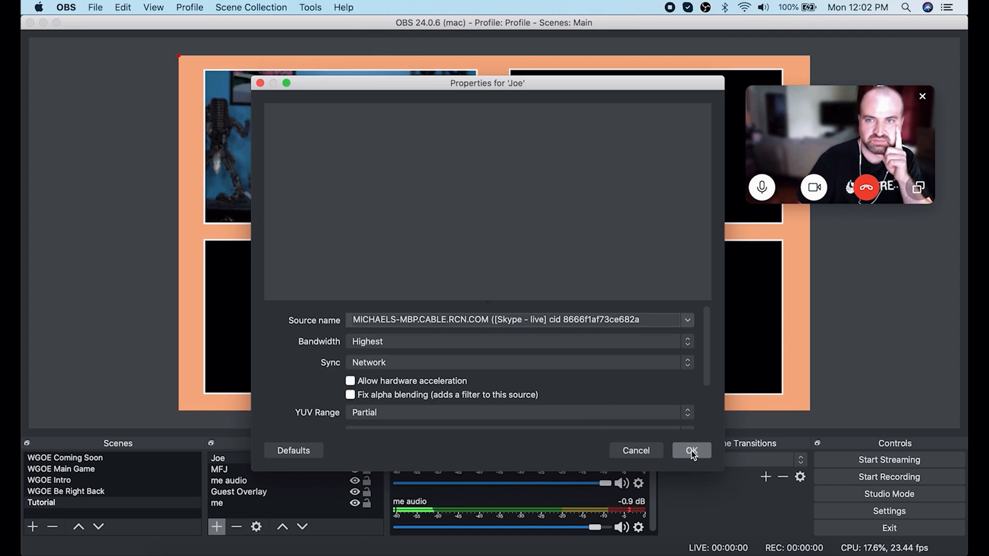
click(691, 450)
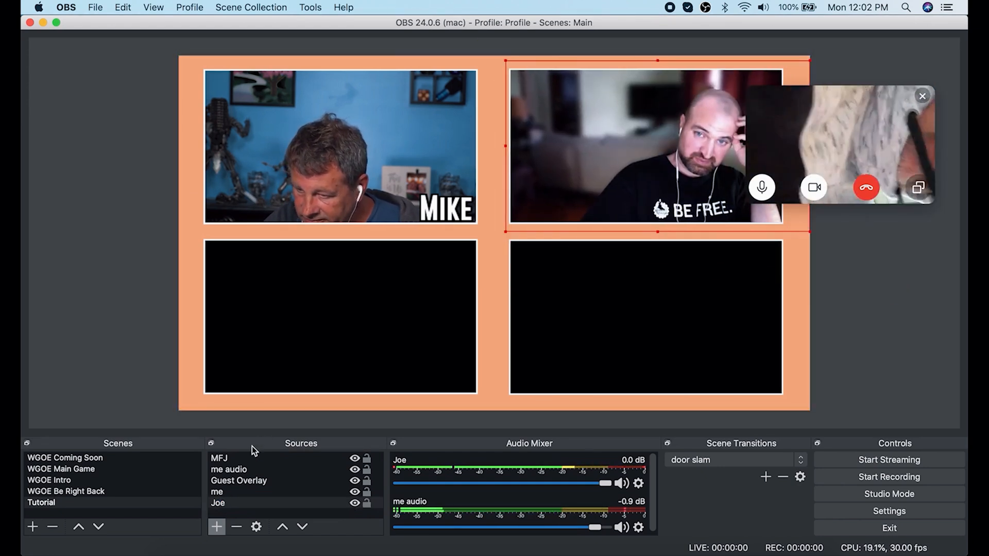
Step: Add a Text Joe label reading JOE in Gobold Bold with an outline
click(216, 526)
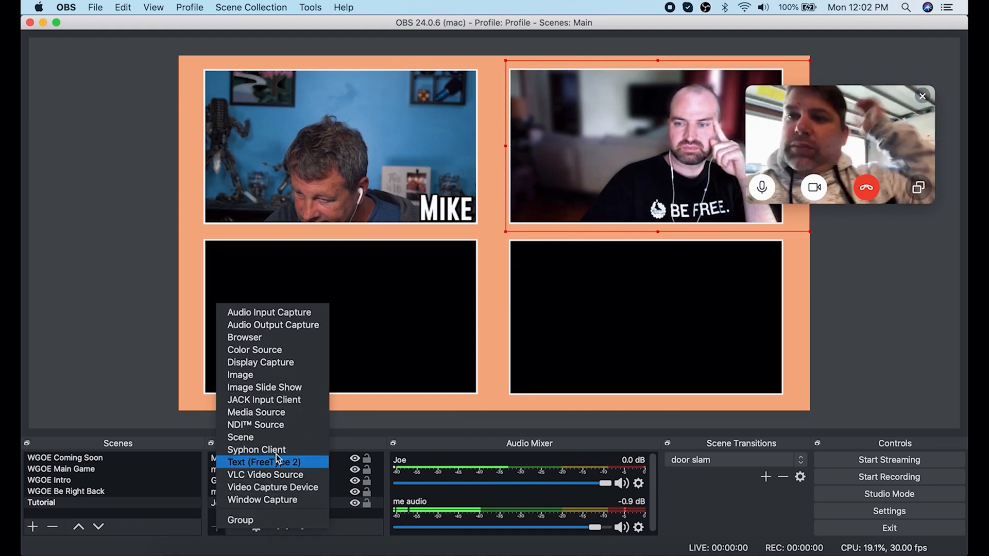
click(268, 461)
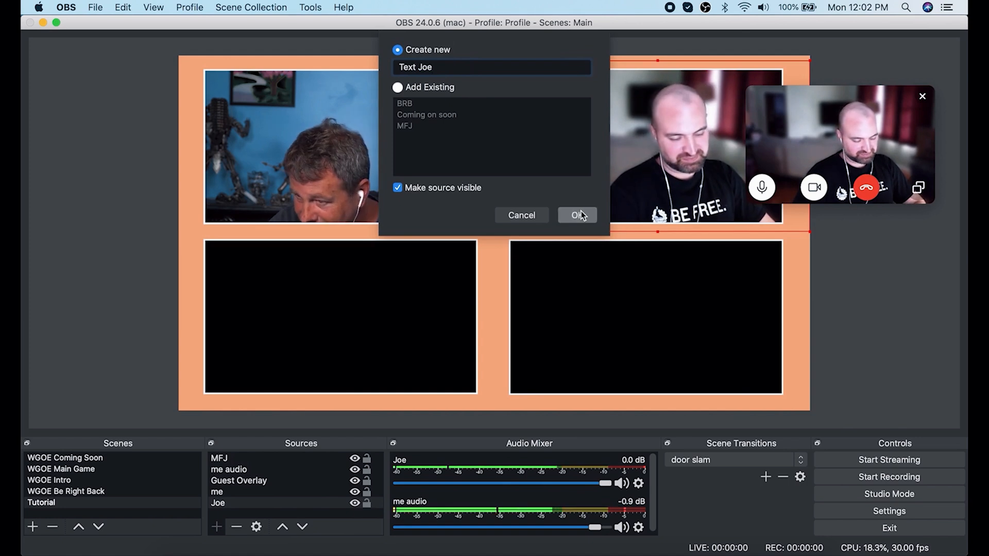
click(575, 215)
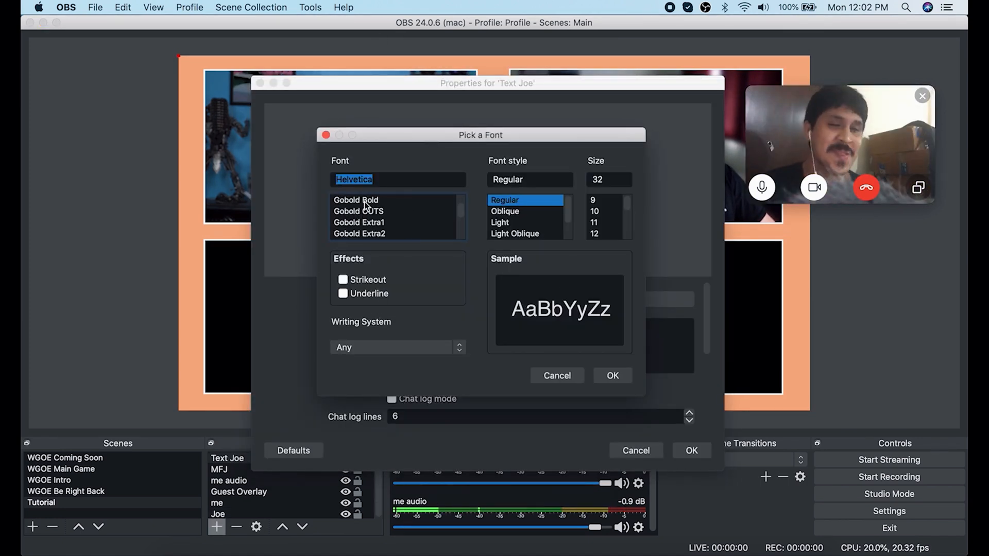
click(611, 375)
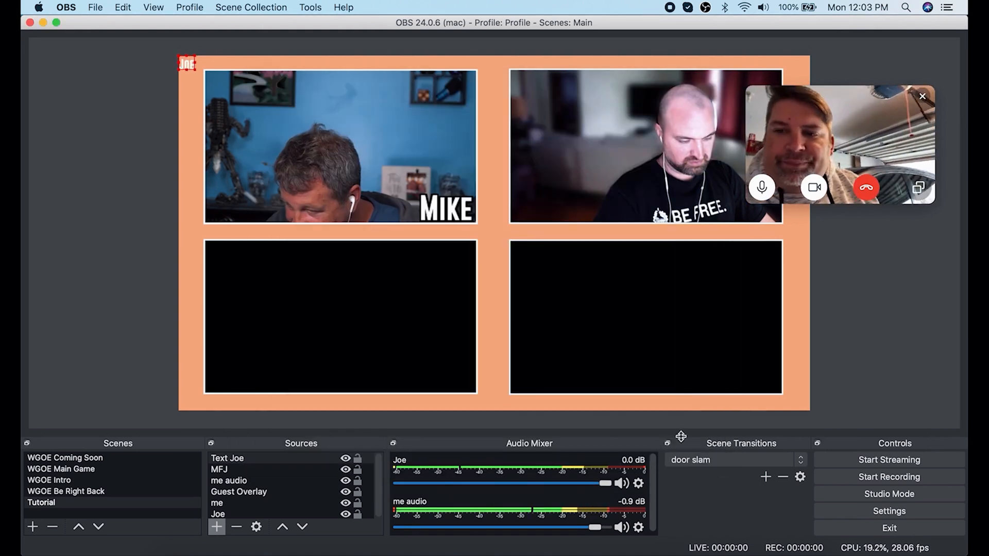
double_click(227, 458)
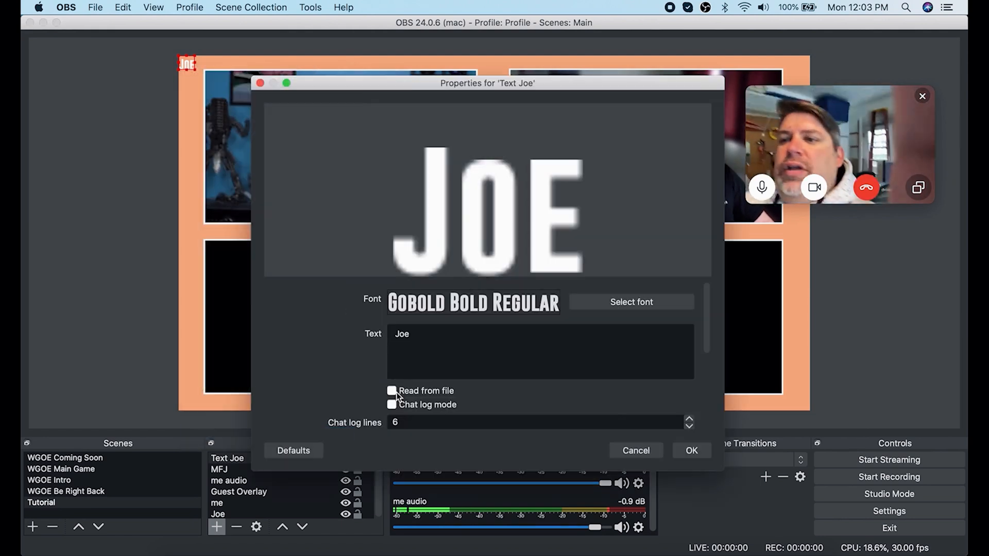
scroll(down, 3)
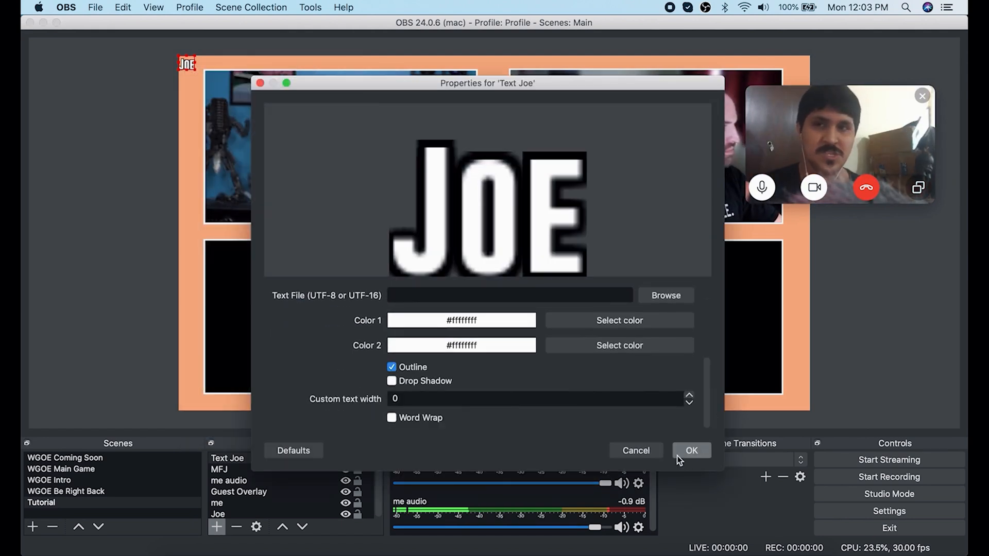
click(691, 450)
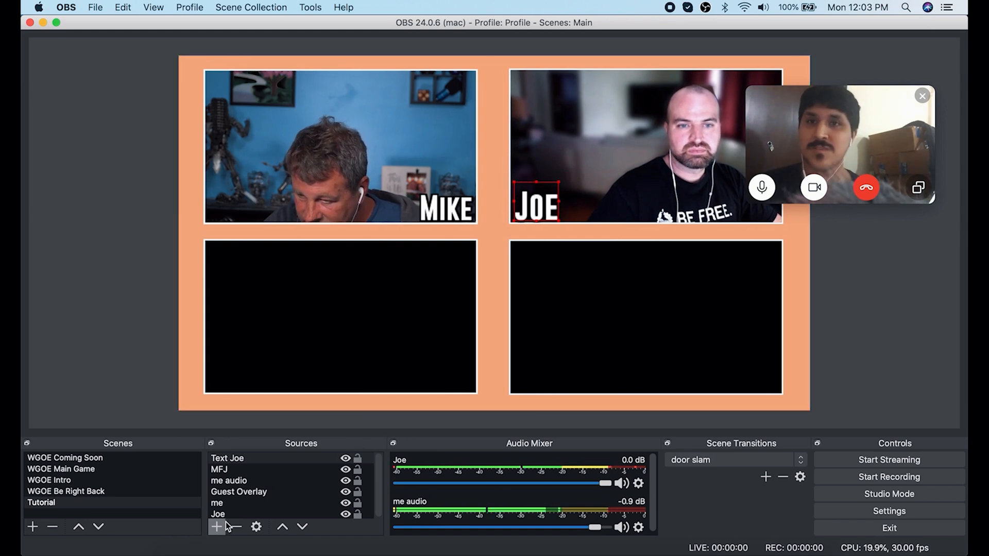
Step: Add an NDI source named Jelly showing Jelly's live Skype feed
click(216, 526)
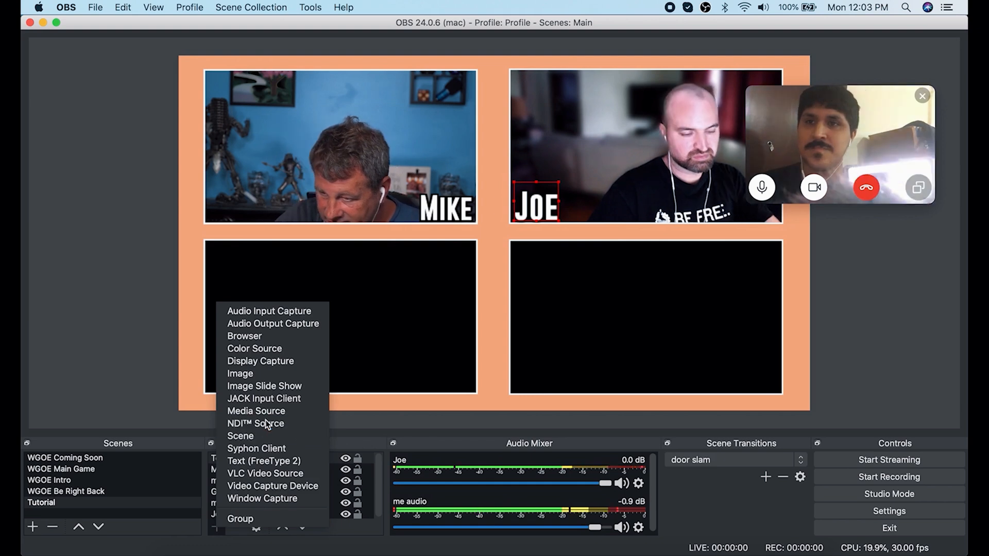
click(255, 423)
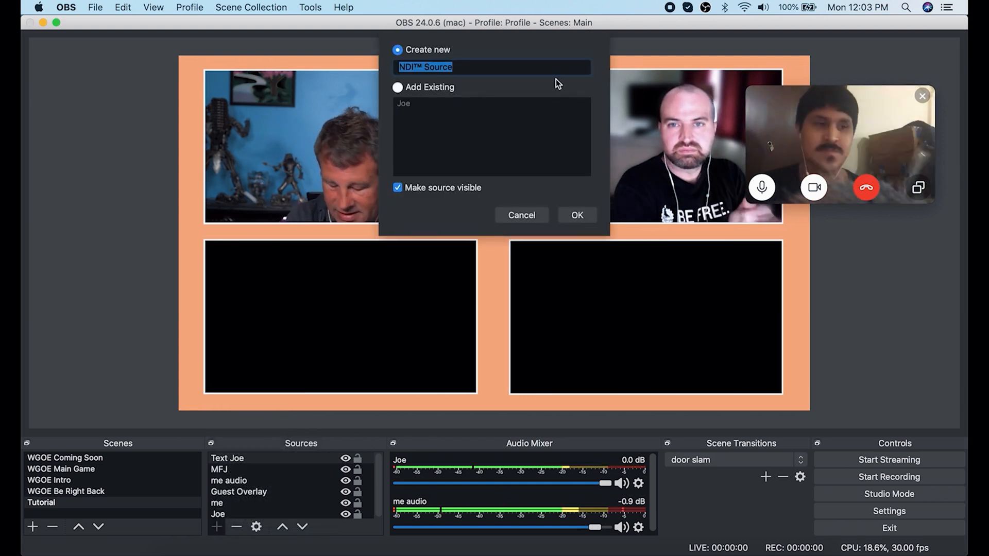
text(Jelly)
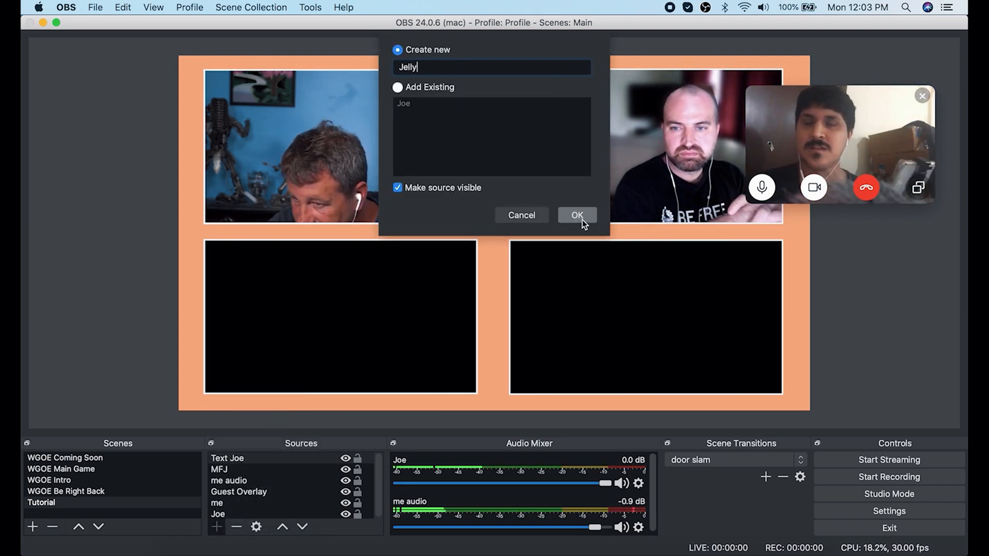
click(575, 215)
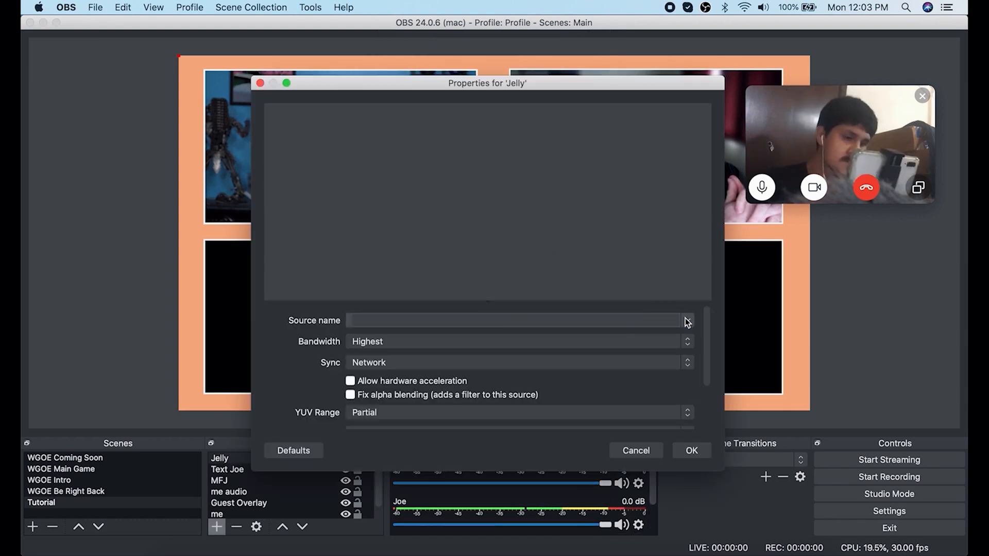
click(685, 320)
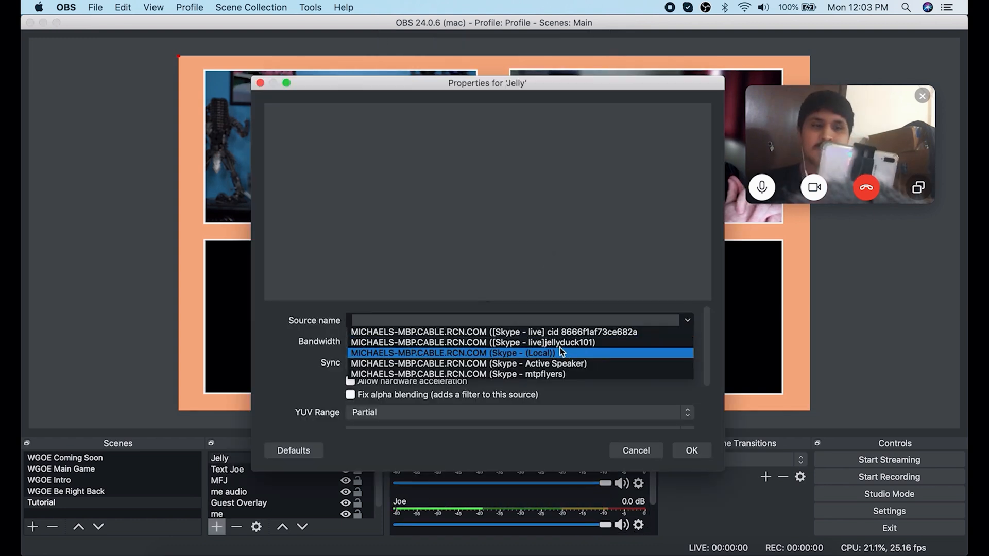
click(472, 343)
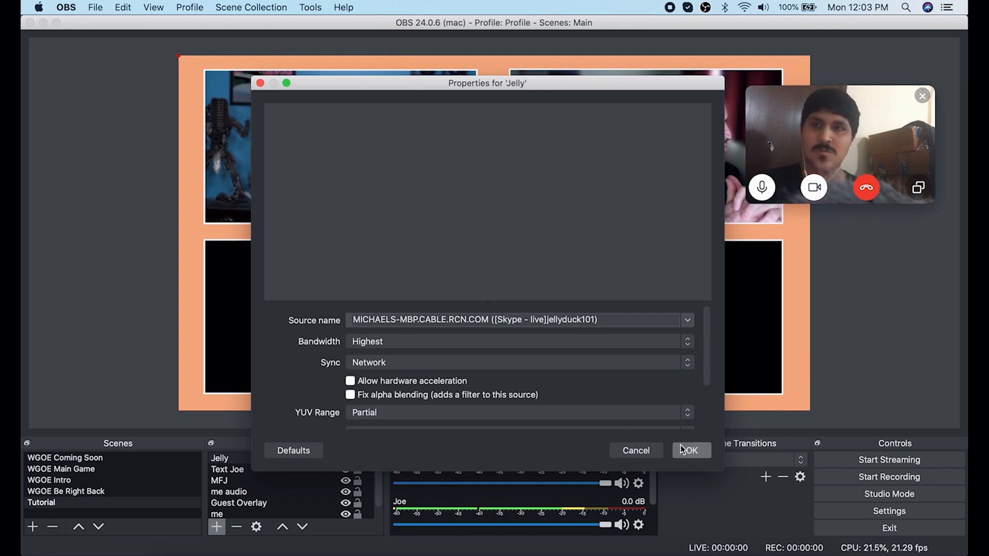
click(690, 450)
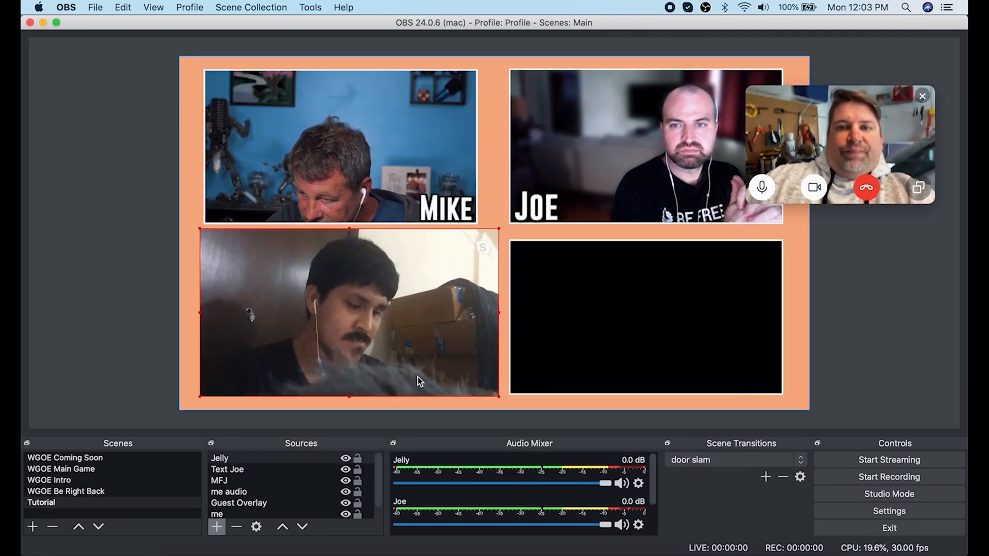
Step: Create a Text Jelly label reading JELLY with the chosen font and an outline
click(217, 526)
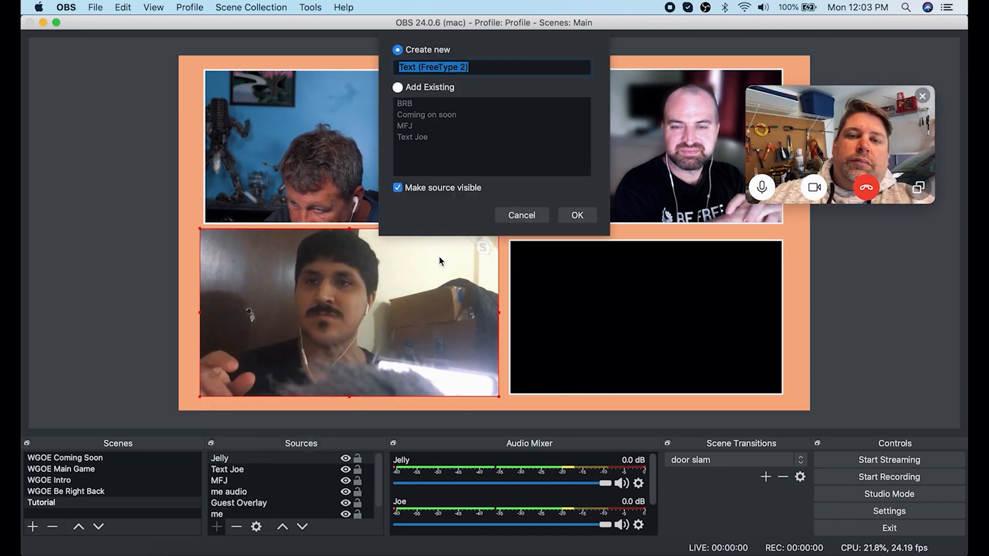
click(575, 215)
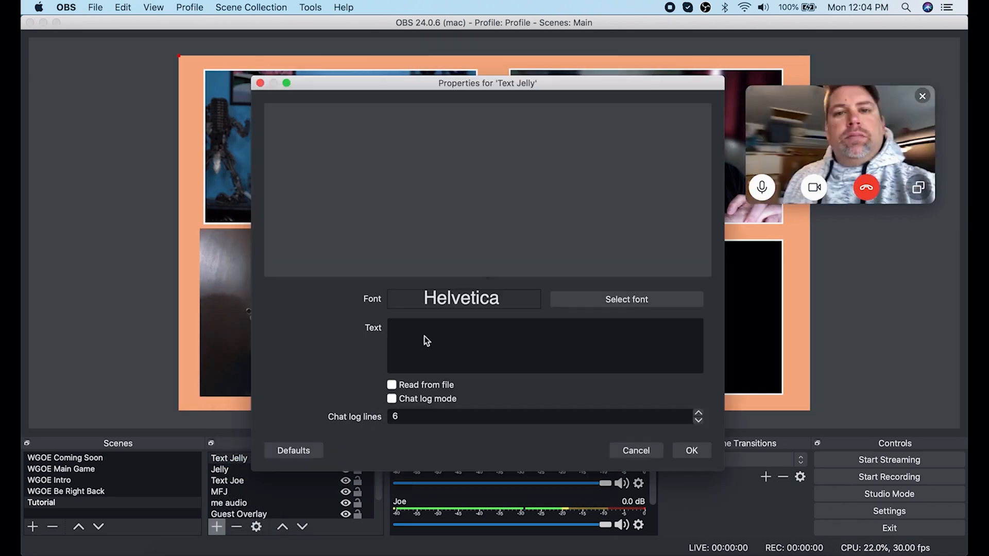
click(626, 299)
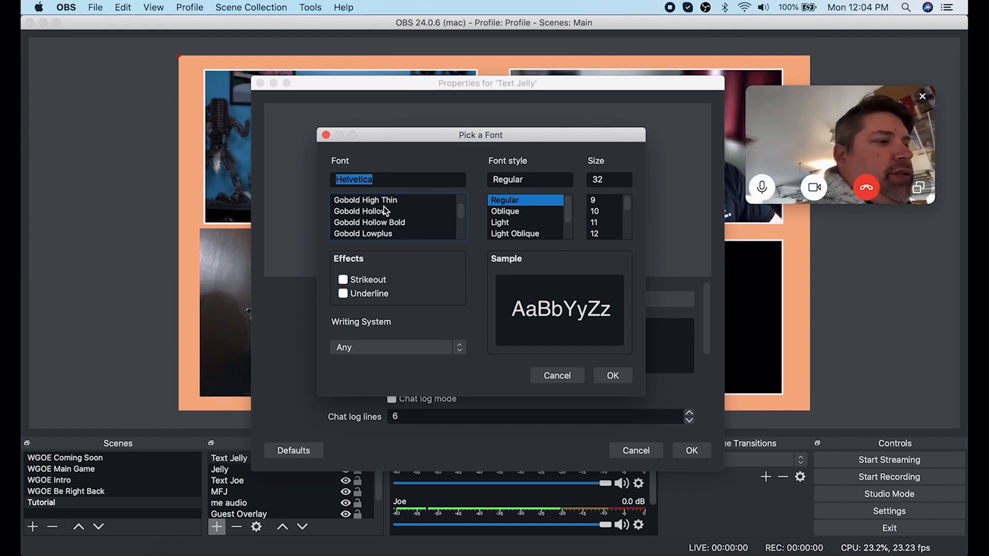
click(612, 375)
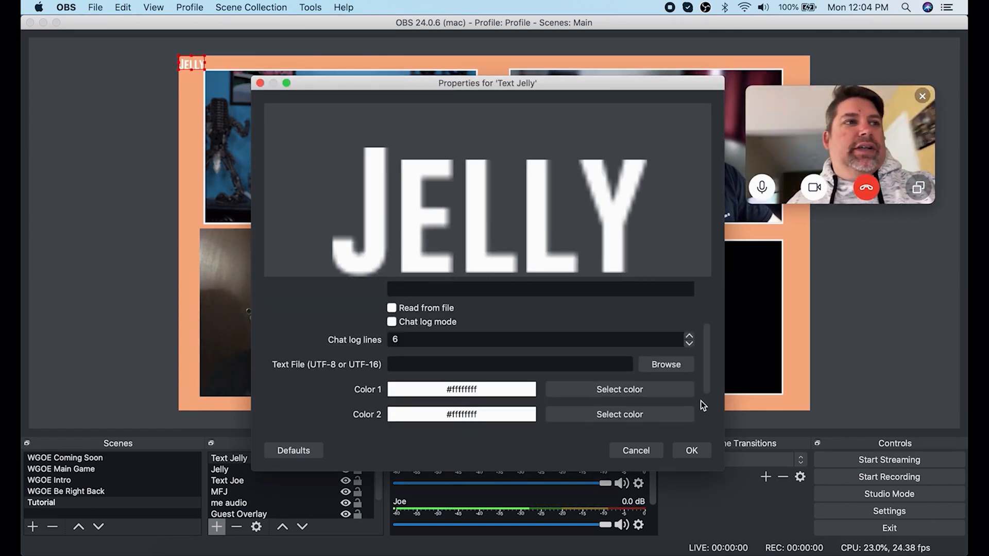
scroll(down, 3)
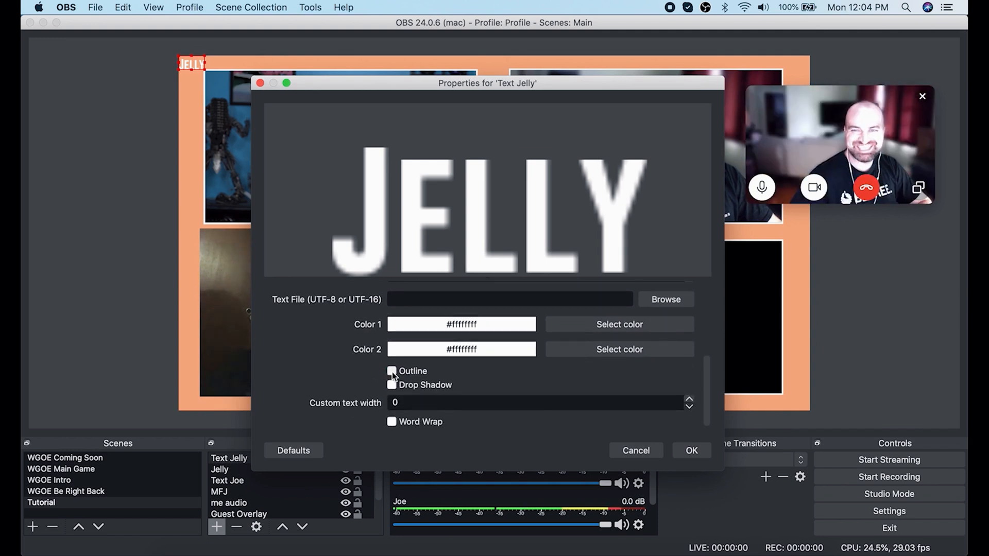
click(690, 450)
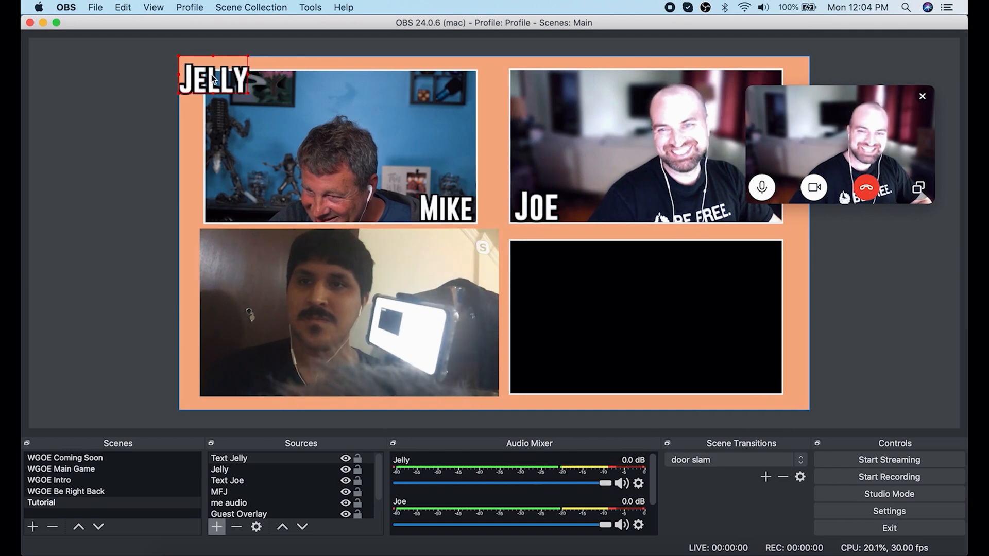
click(252, 491)
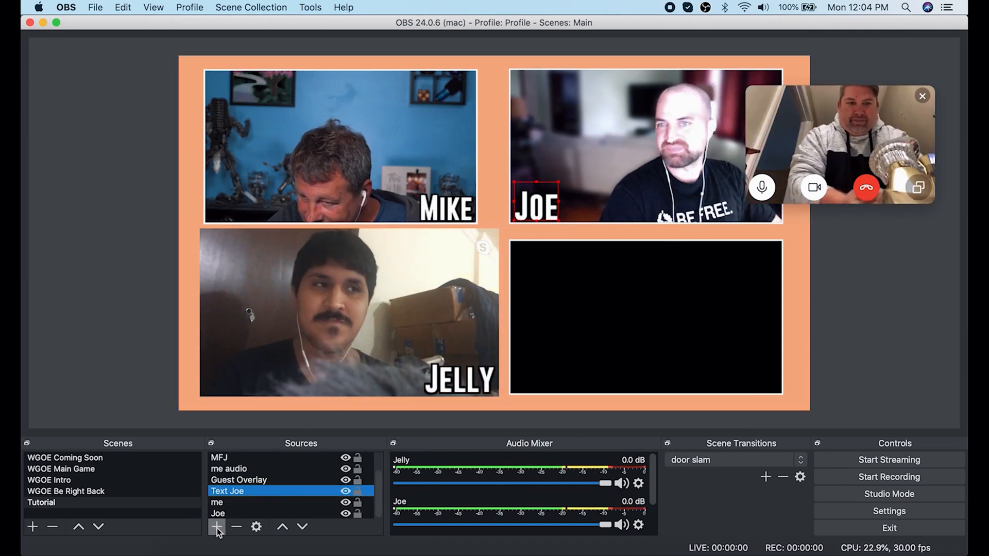
click(216, 526)
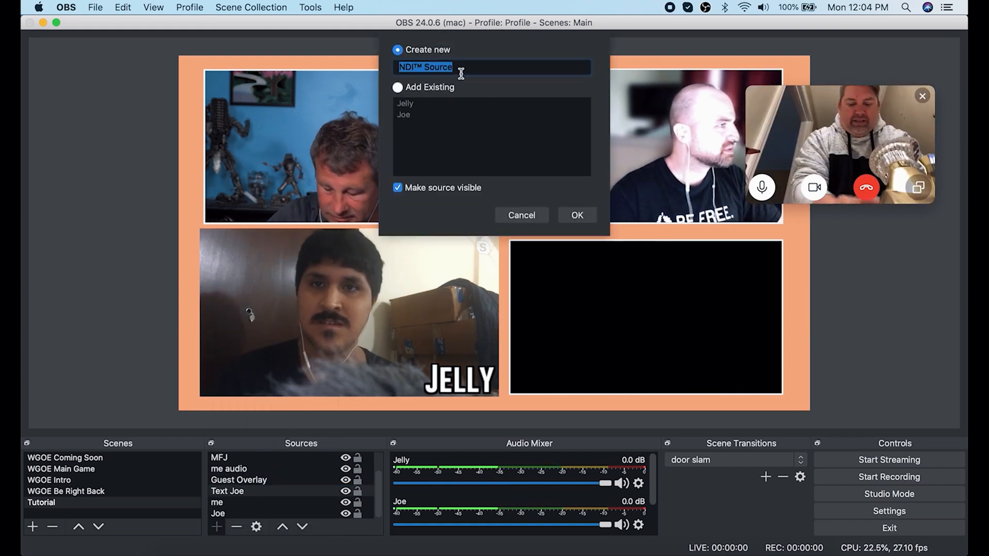
text(Michael T)
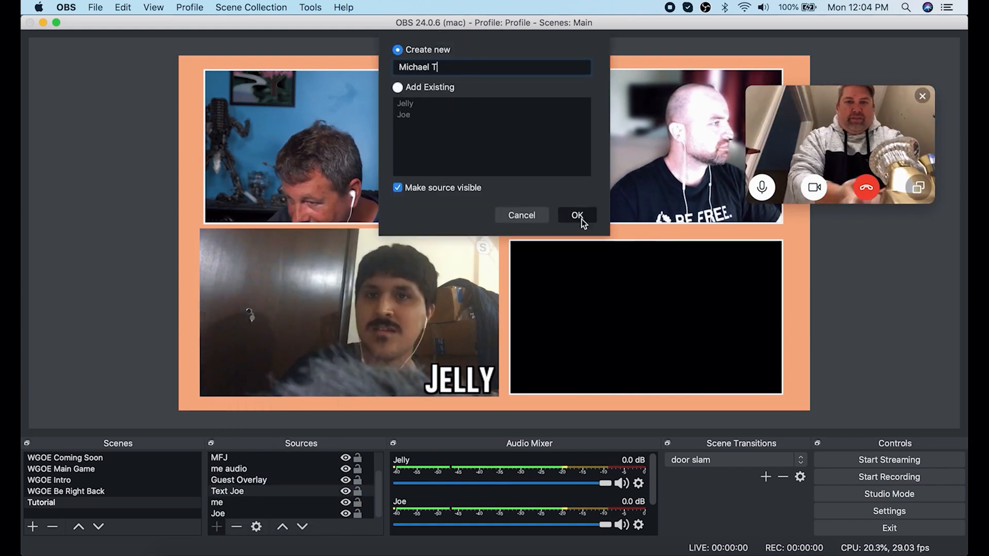
click(575, 215)
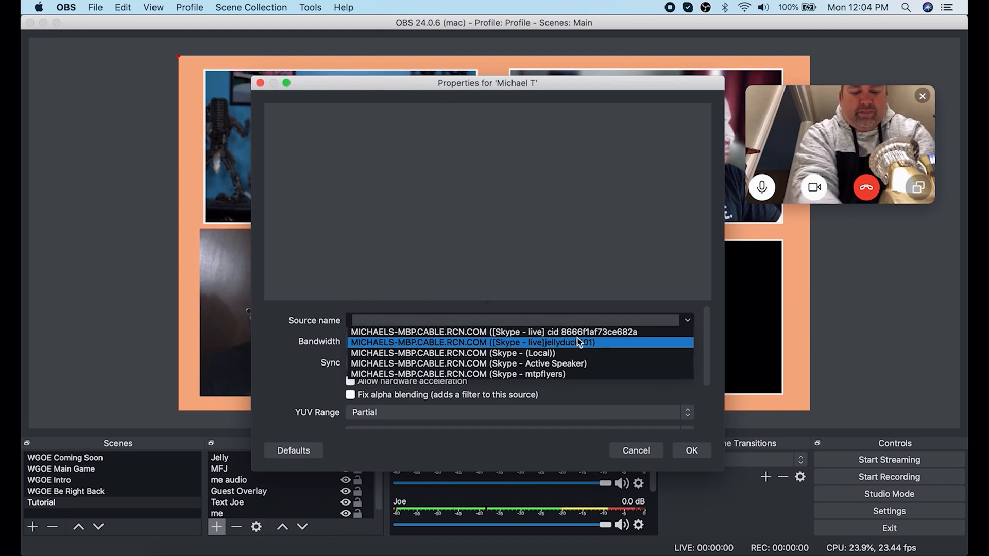
click(455, 374)
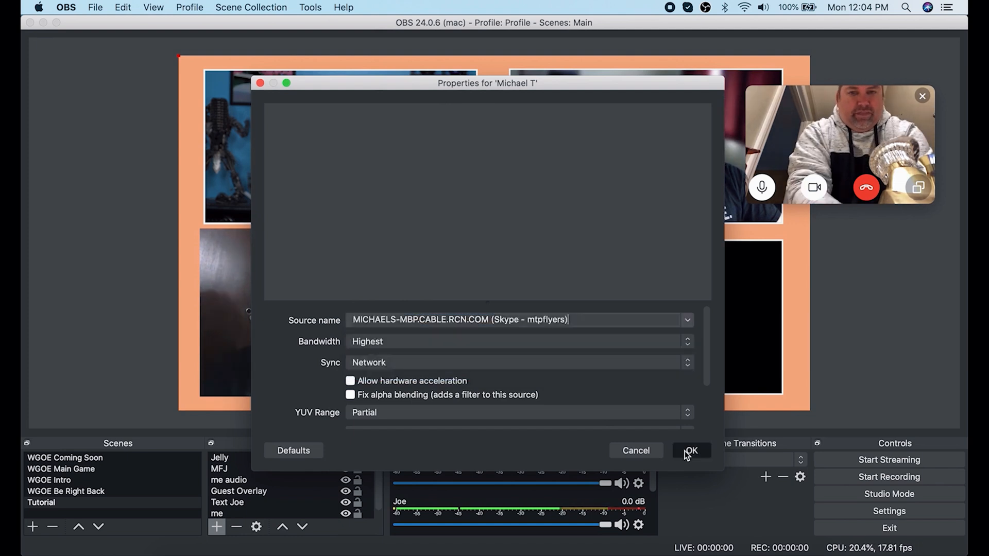
click(690, 450)
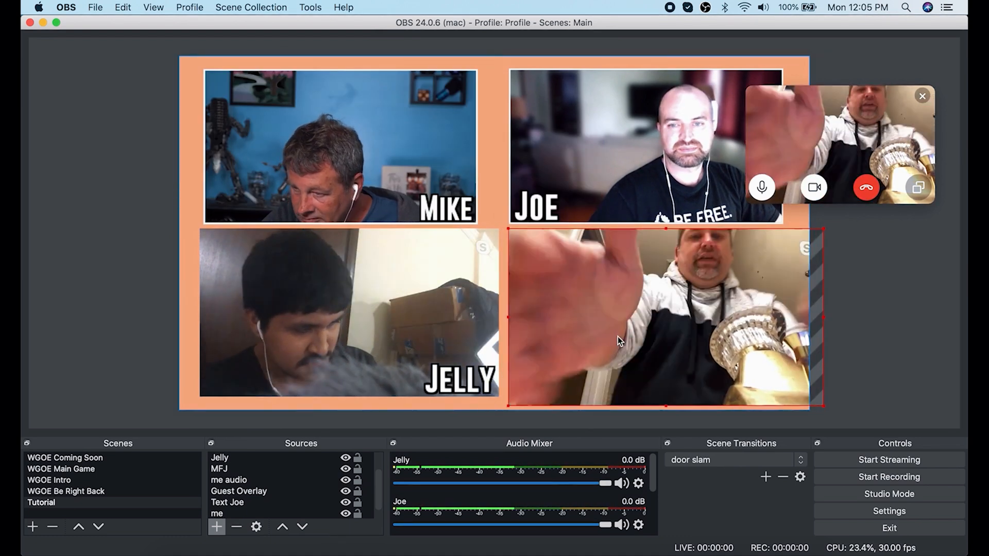
click(253, 480)
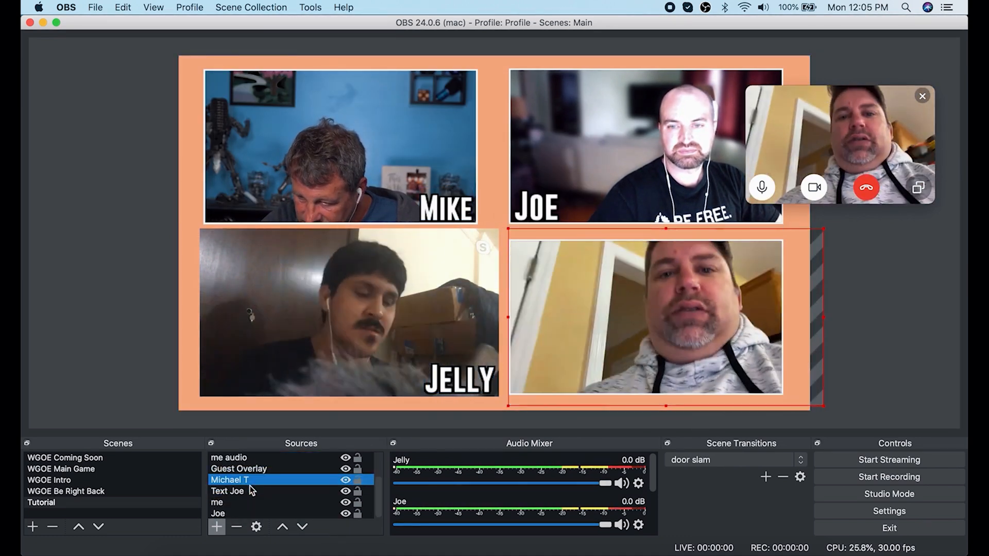
click(216, 527)
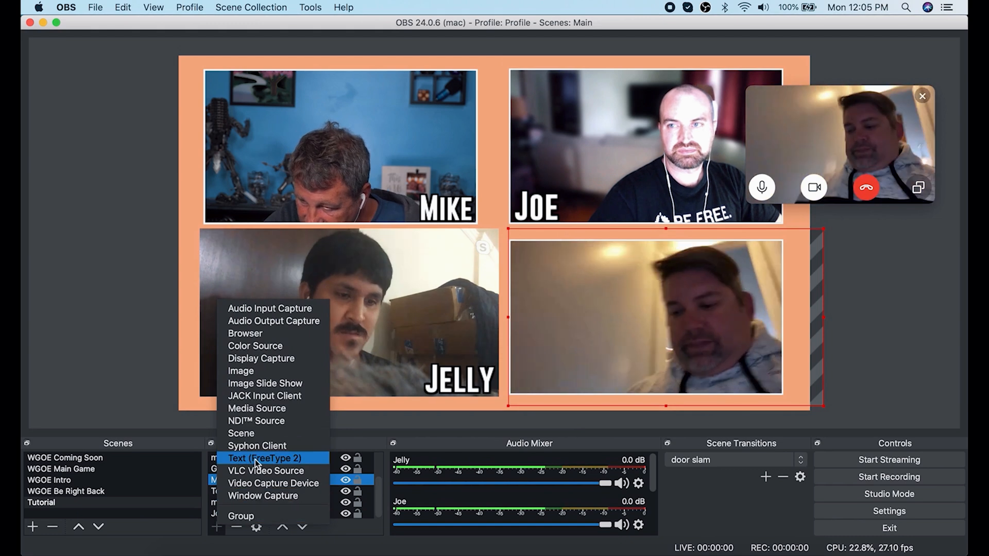
click(264, 458)
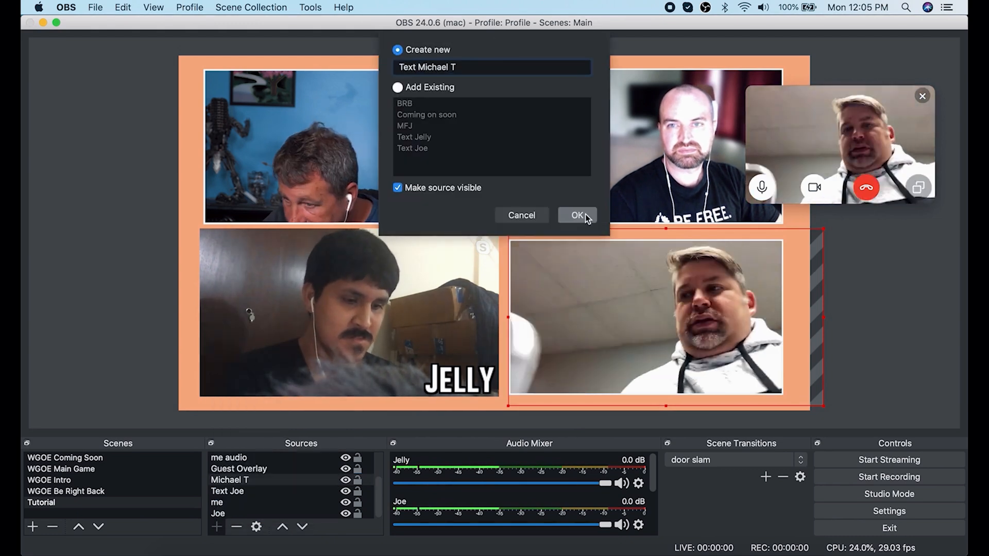
click(576, 216)
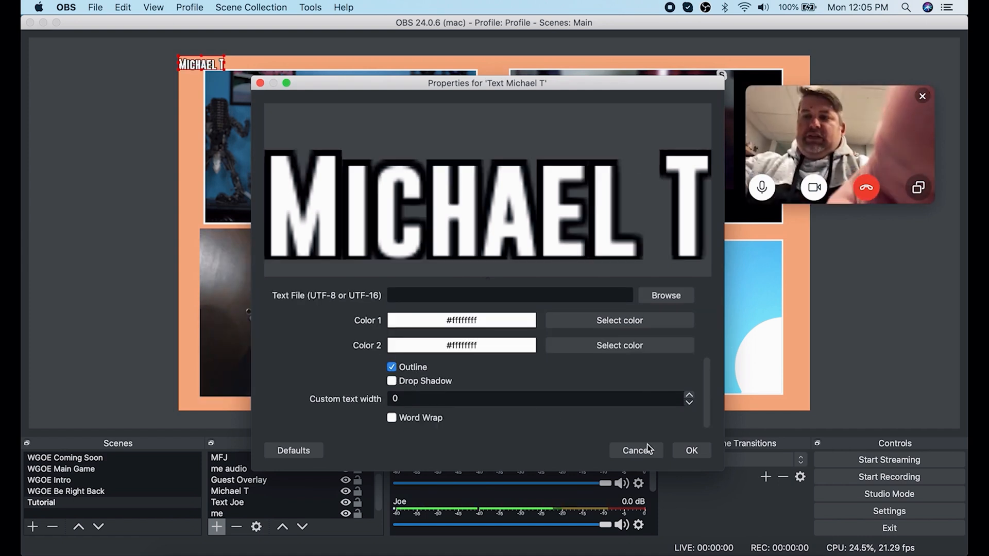
click(635, 451)
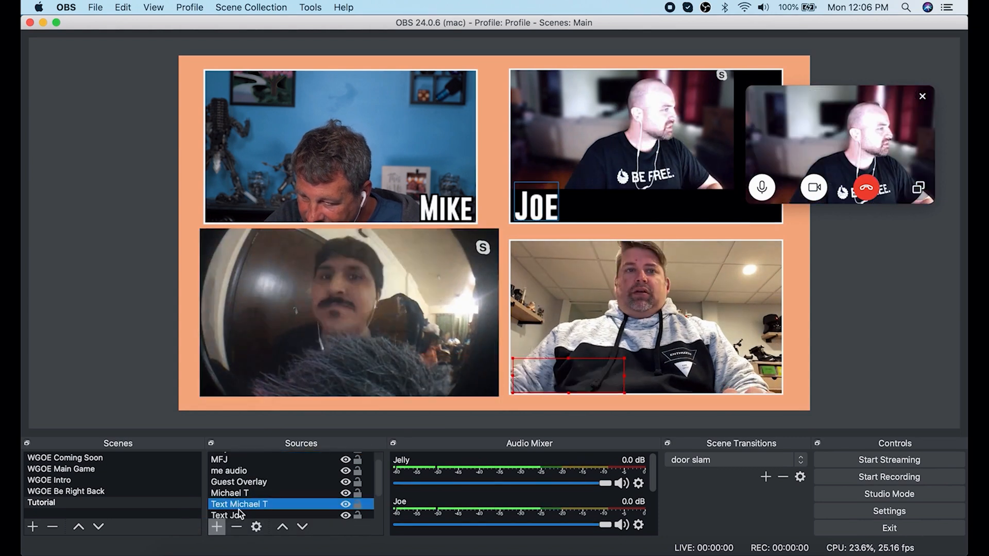
Step: Move the name labels above the orange frame overlay and mute Jelly's audio
click(219, 491)
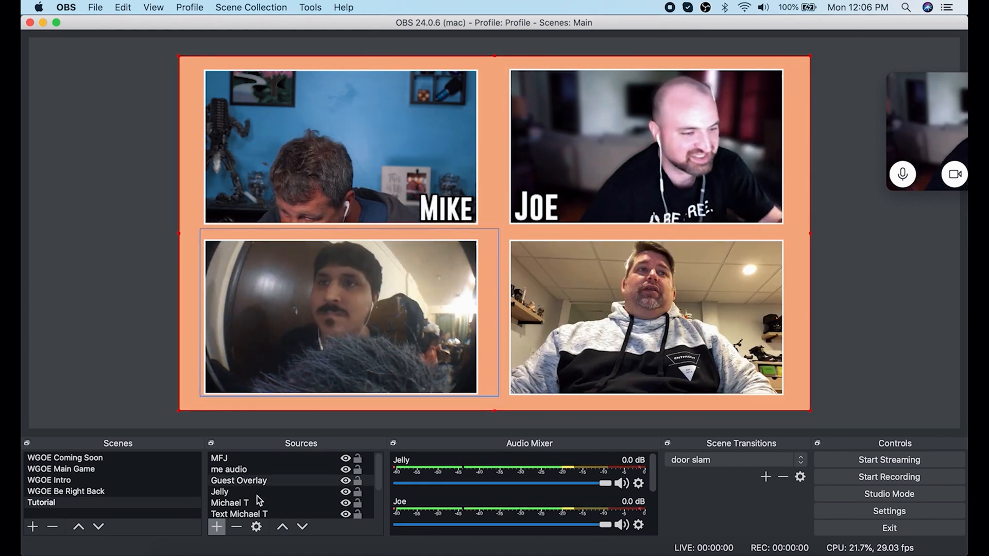
click(239, 514)
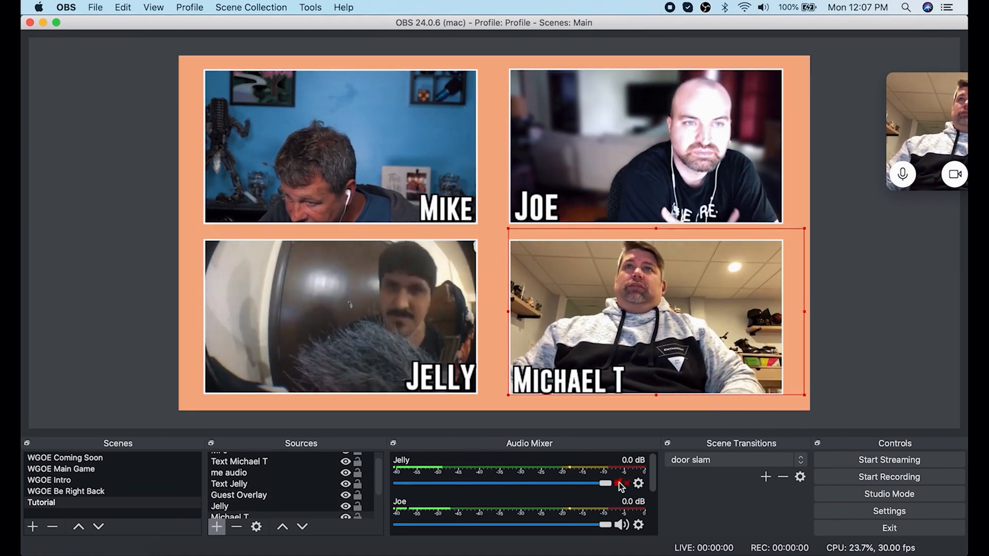
click(621, 483)
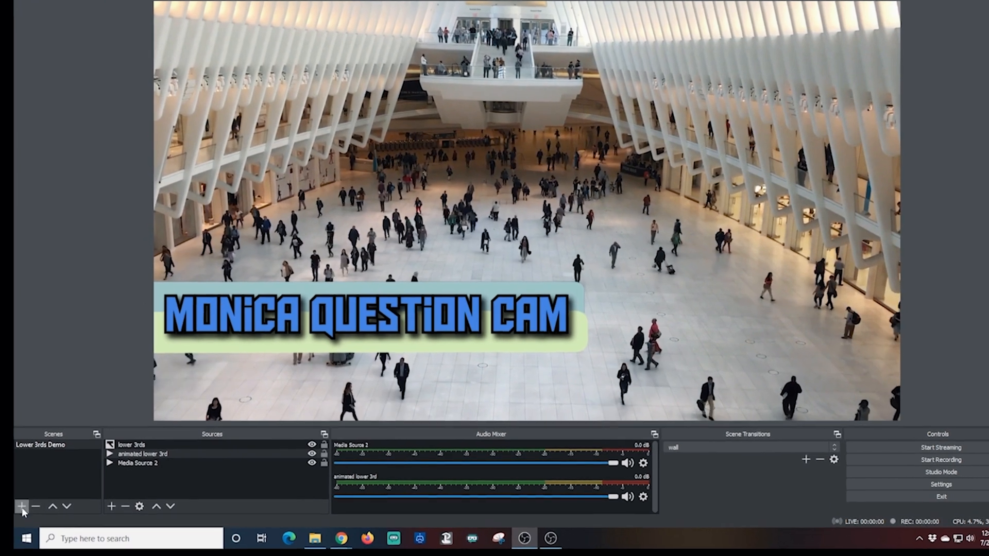
Step: Create a new scene named Base
click(21, 506)
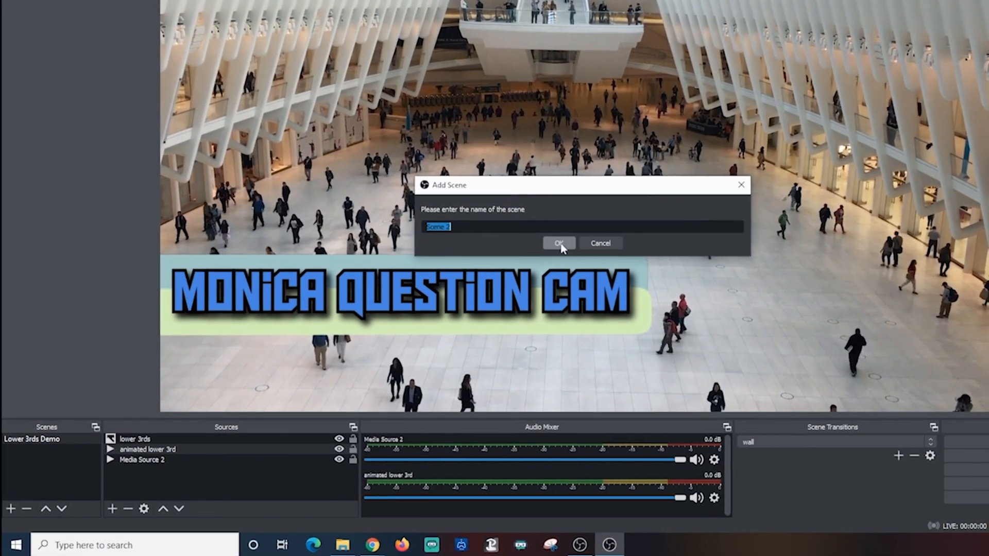
text(Base)
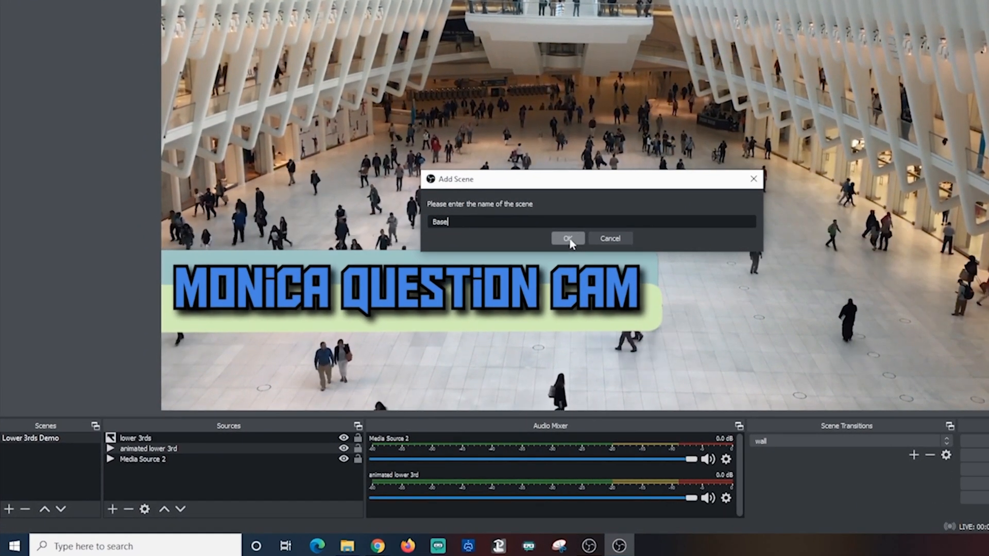
click(566, 239)
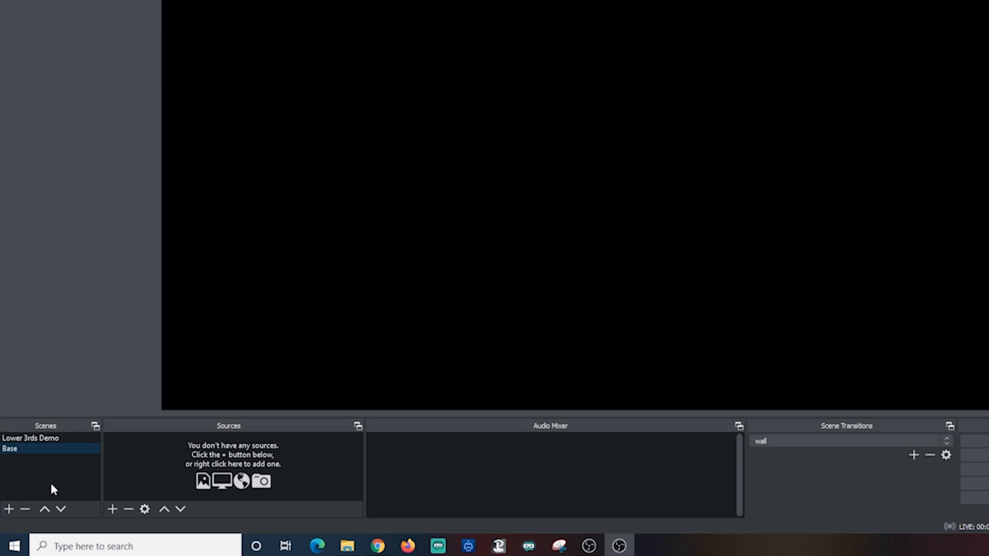
Step: Add a Webcam capture source: GENERAL WEBCAM, 1920x1080, custom Cam Link audio
click(112, 509)
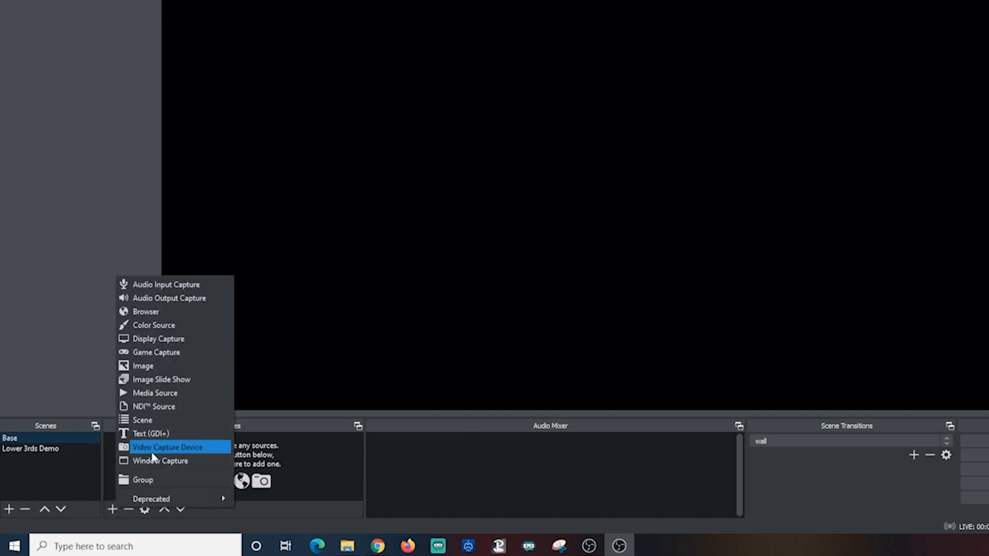
click(168, 447)
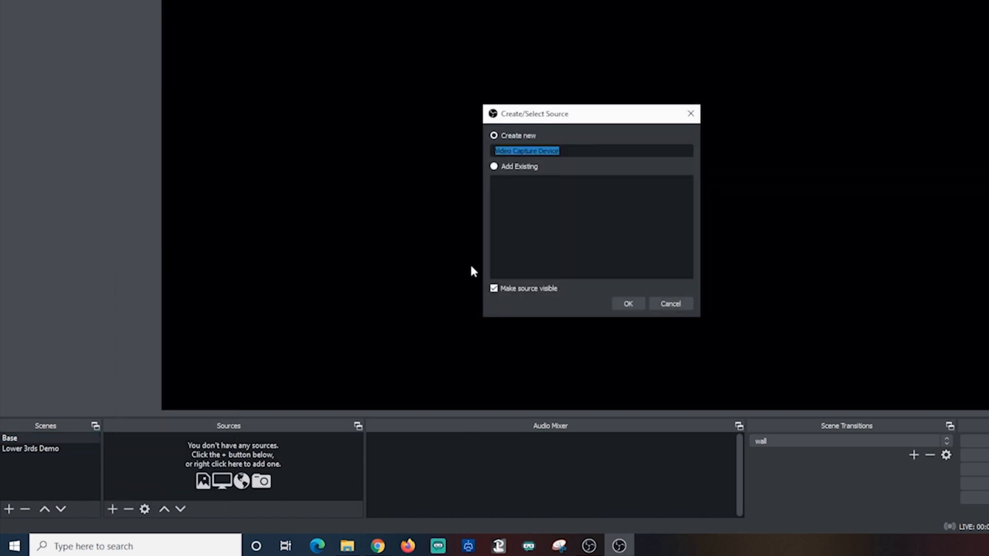
text(Webcam)
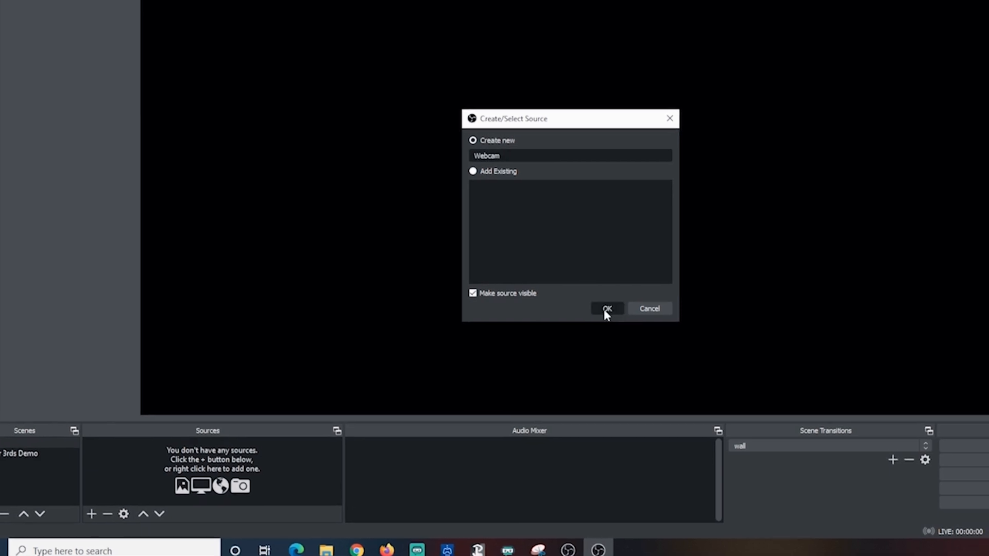
click(605, 309)
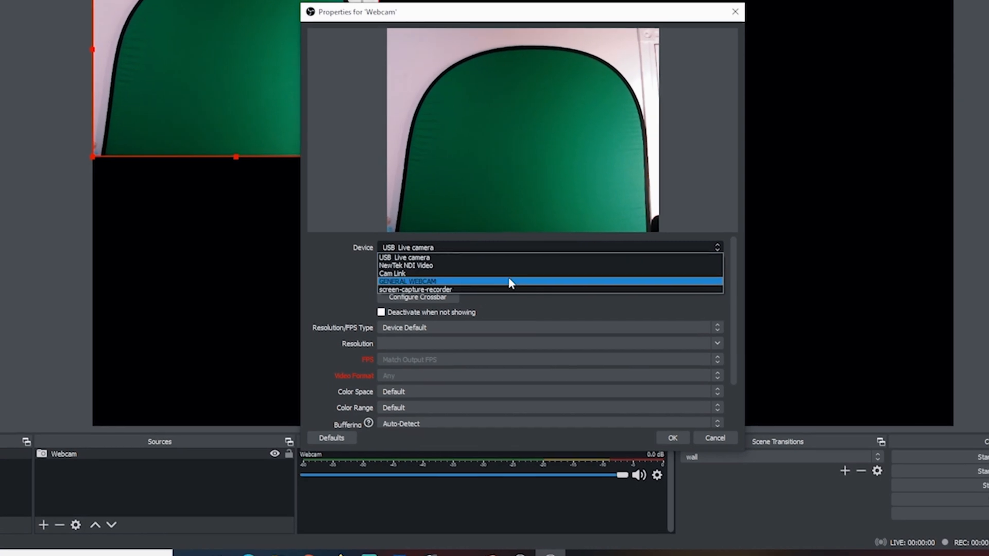
click(408, 281)
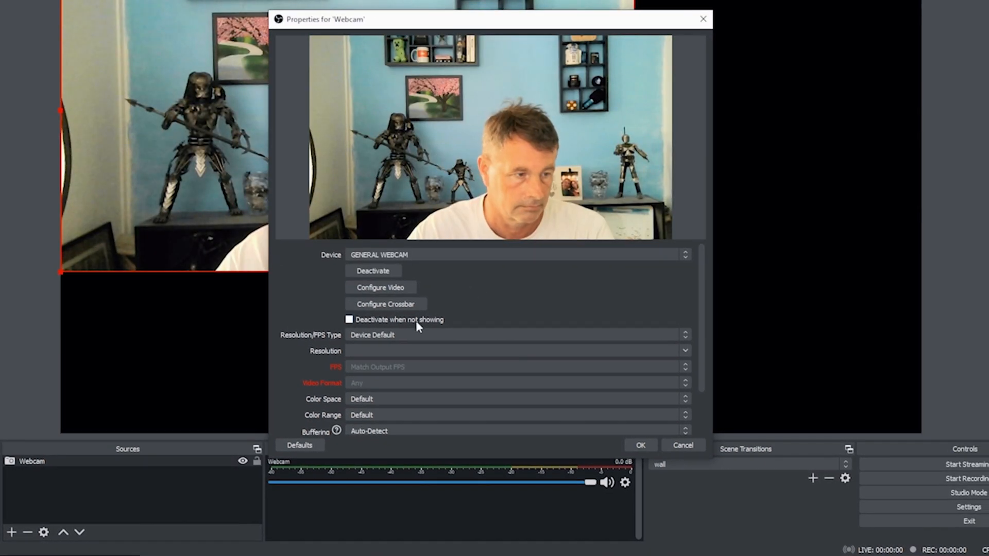
click(516, 334)
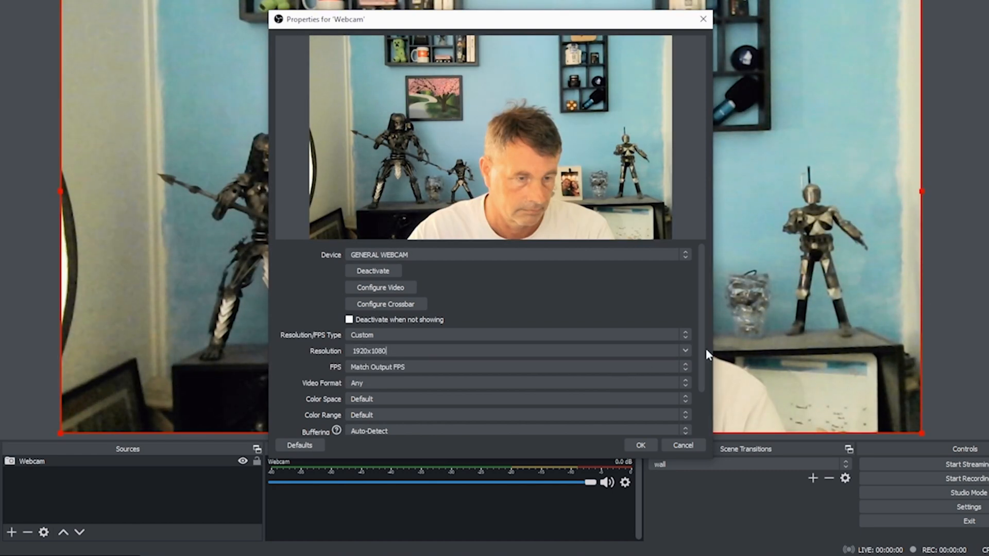
scroll(down, 3)
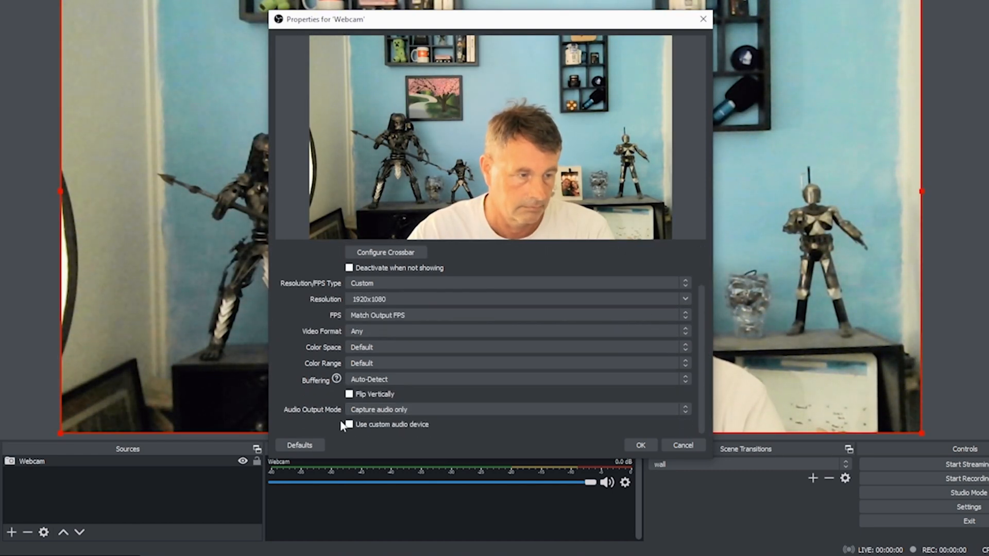
click(349, 424)
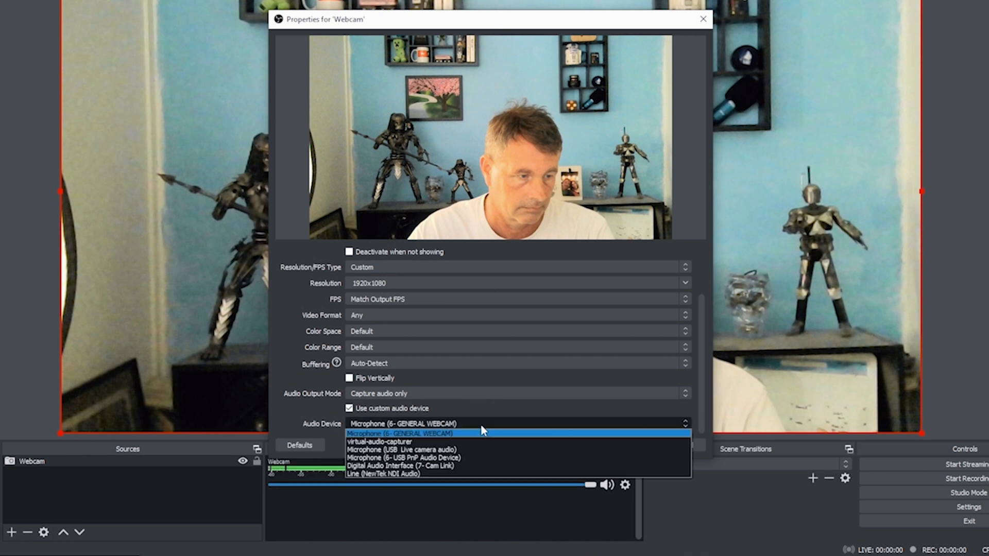
click(401, 466)
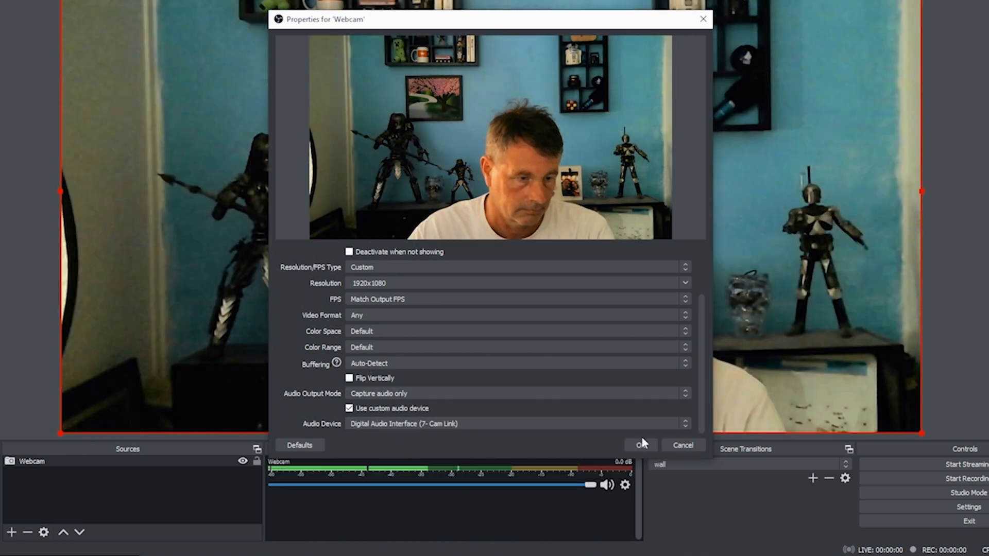
click(640, 445)
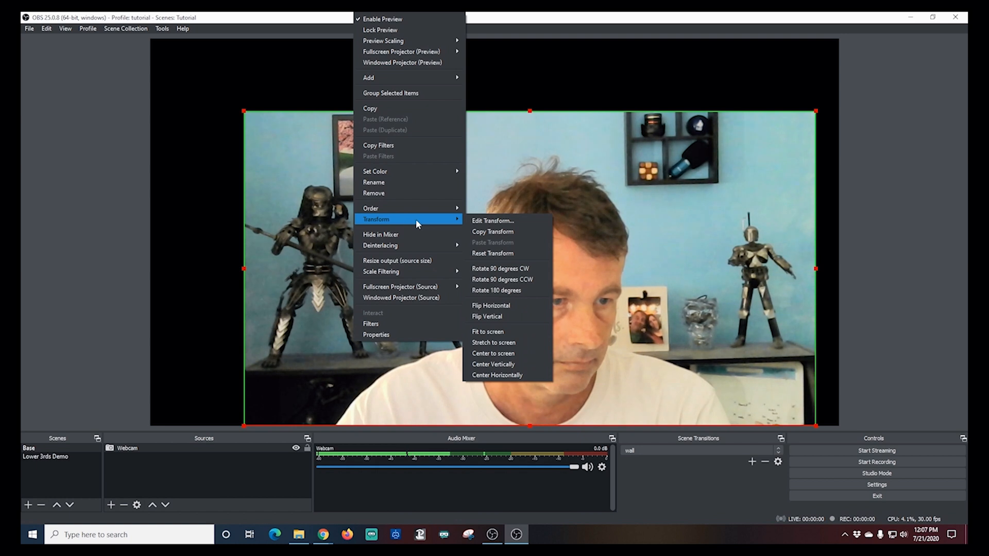
Step: Fit the webcam feed to the full Base scene canvas with Transform > Fit to screen
click(488, 332)
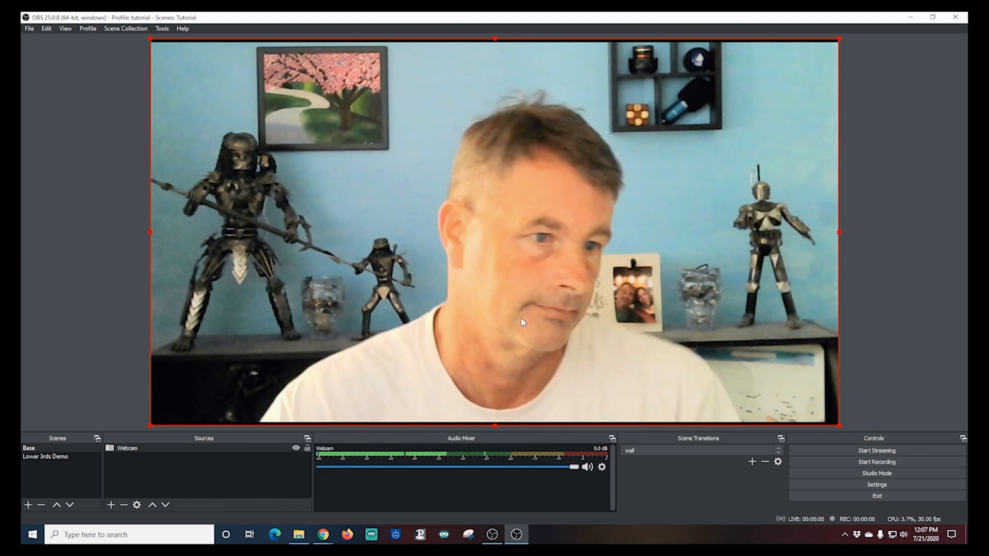
mouse_move(134, 485)
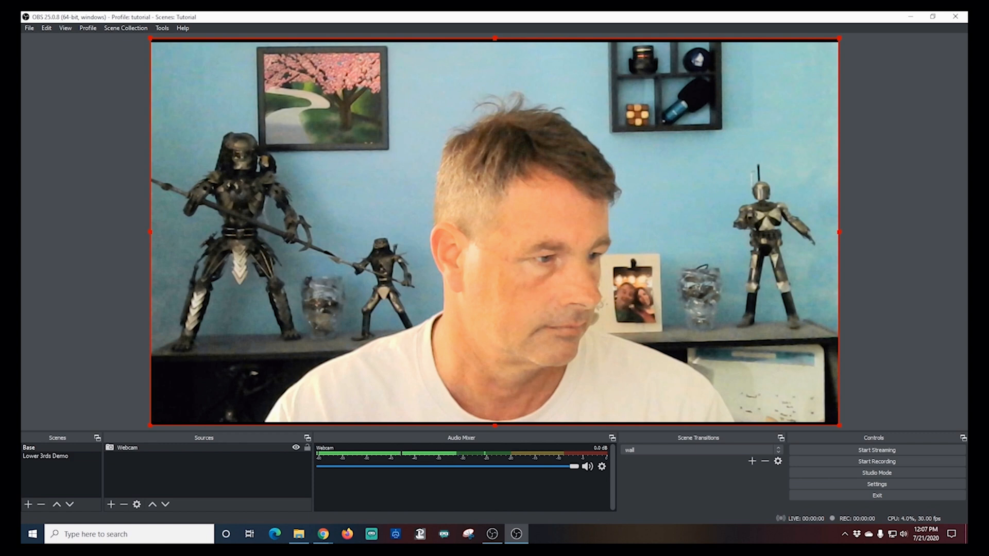
mouse_move(629, 434)
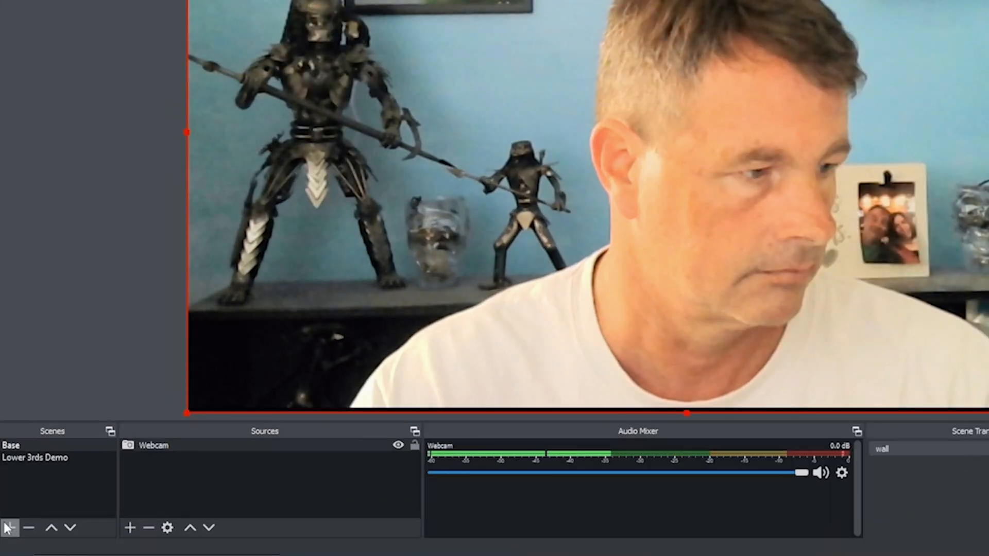
Step: Create a new scene named 'Restream Studio'
click(8, 527)
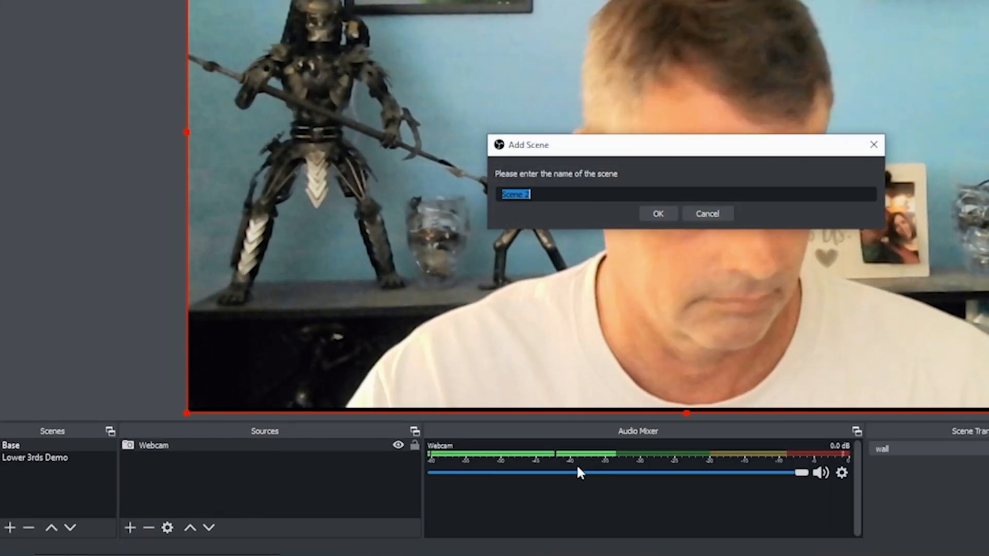
text(Restream S)
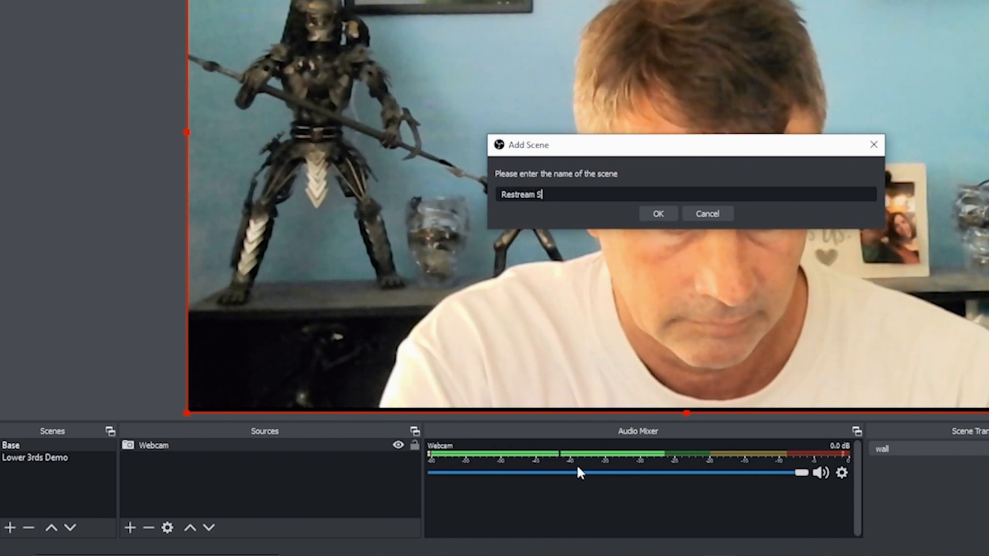
text(tudio)
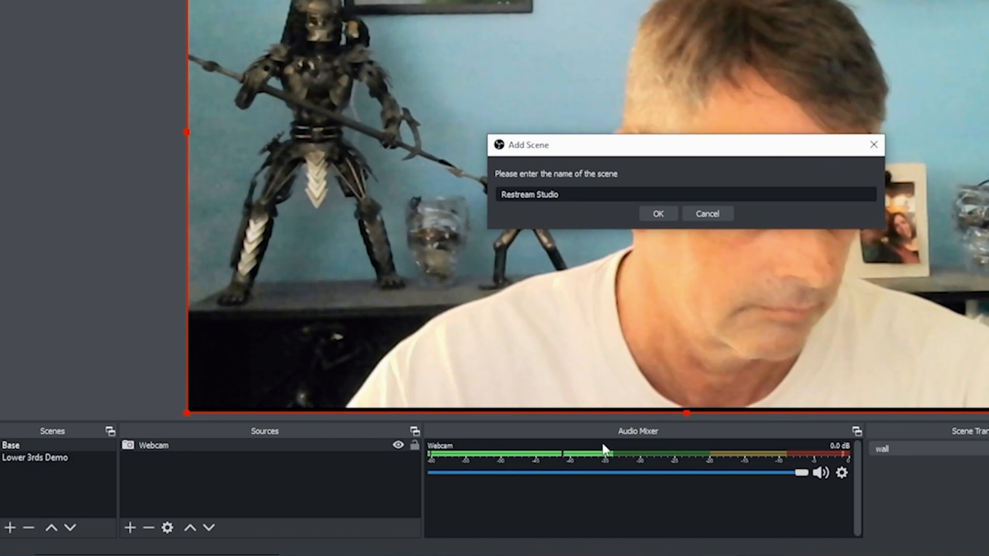
click(657, 213)
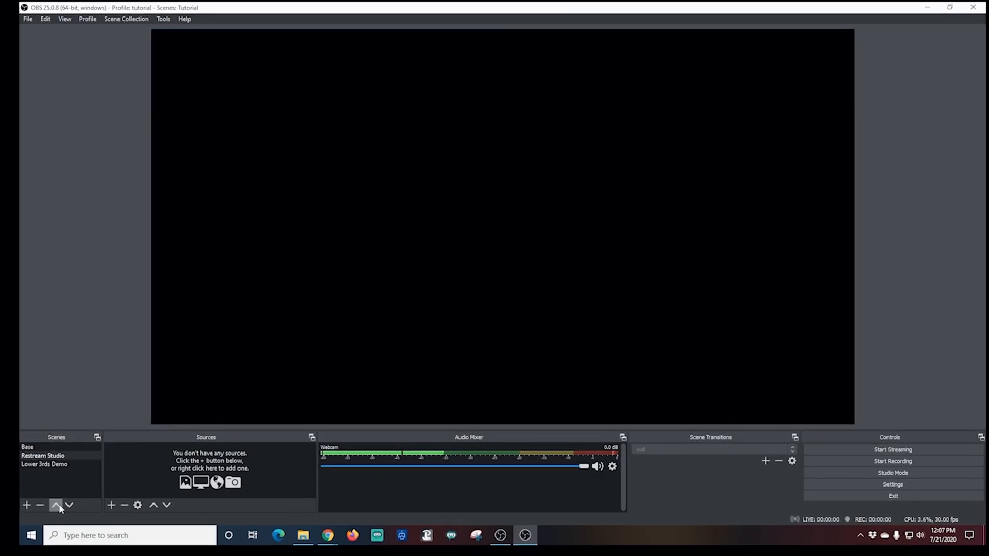
Step: Add an Audio Input Capture microphone source named 'My Mic'
click(110, 505)
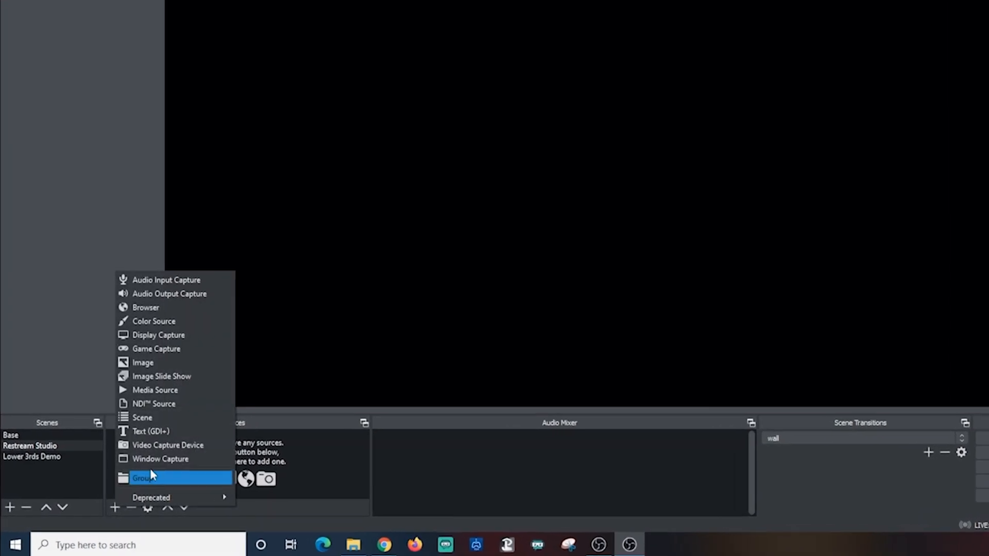
click(167, 279)
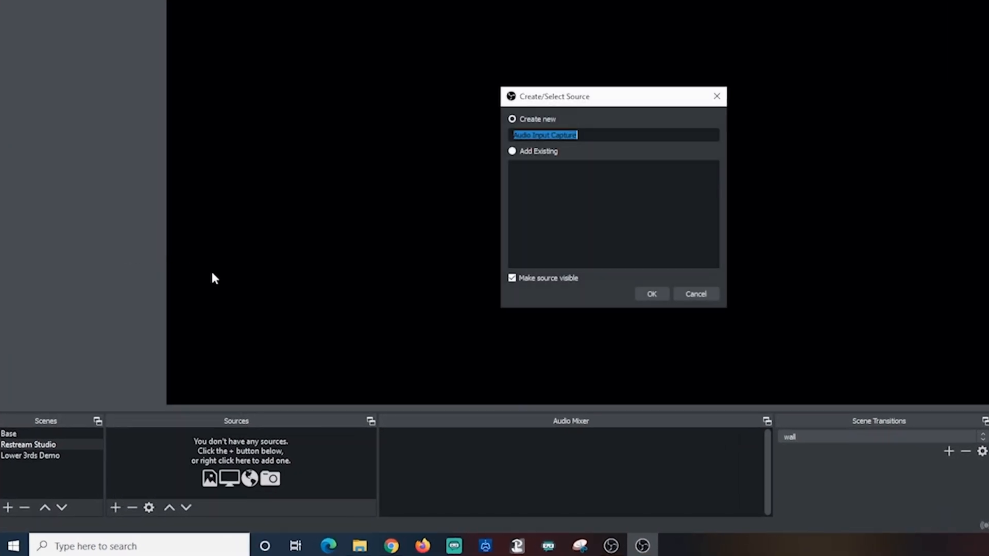
text(M)
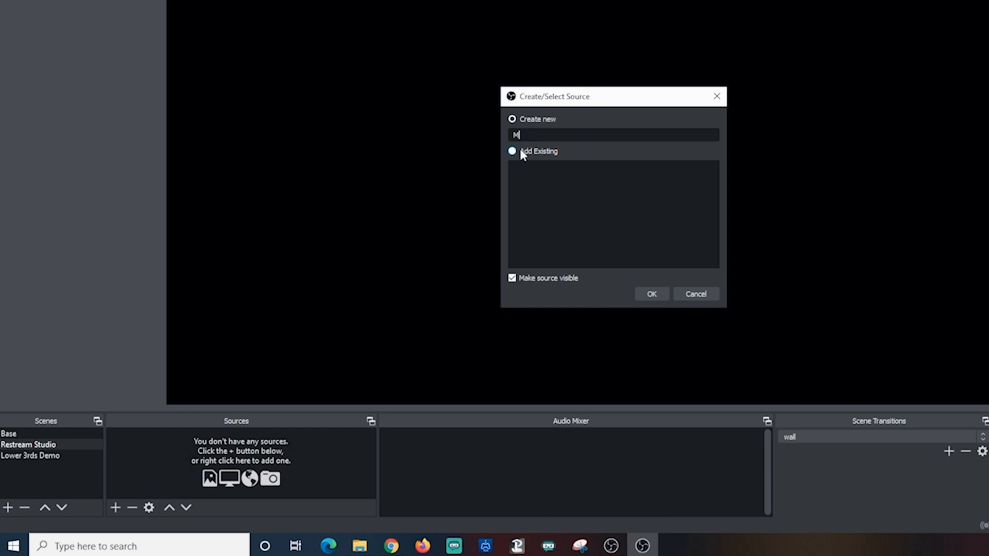
text(y Mic)
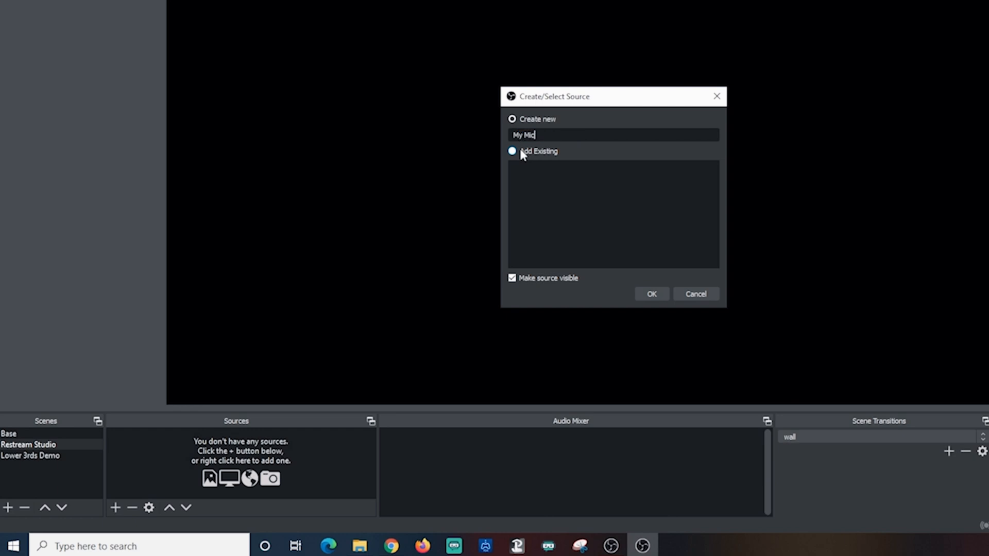
click(651, 294)
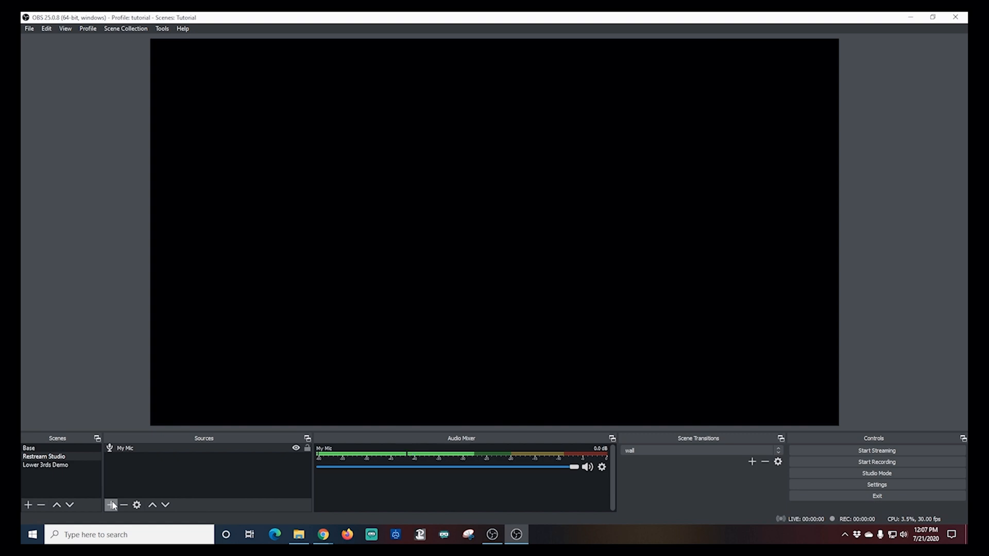
Step: Add an Audio Output Capture named 'Restream Audio' that captures the headphones device
click(110, 505)
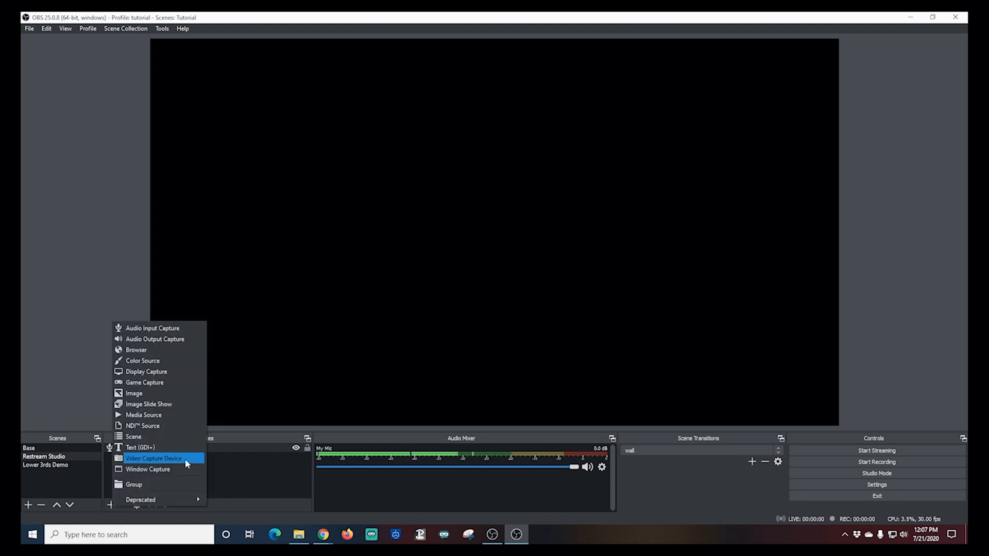
mouse_move(155, 339)
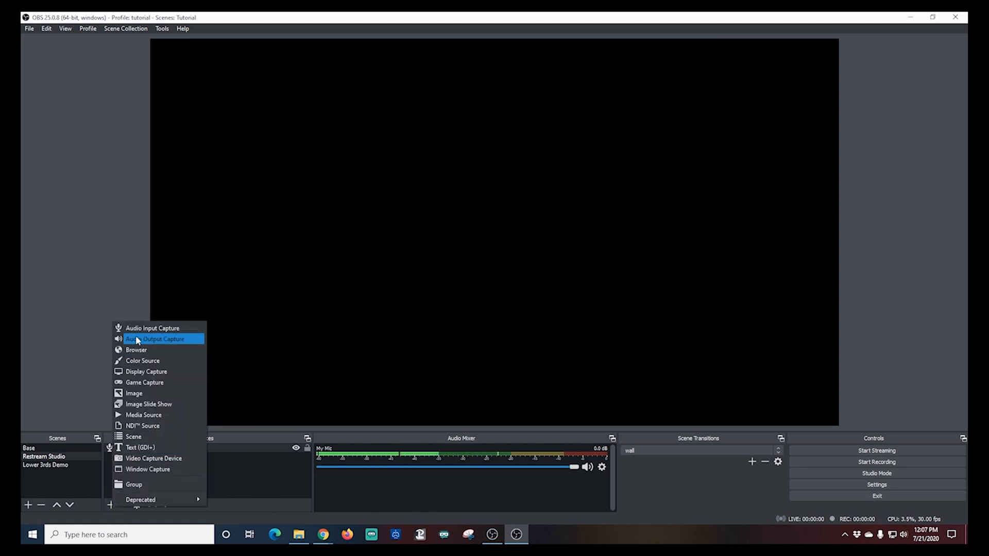
click(155, 338)
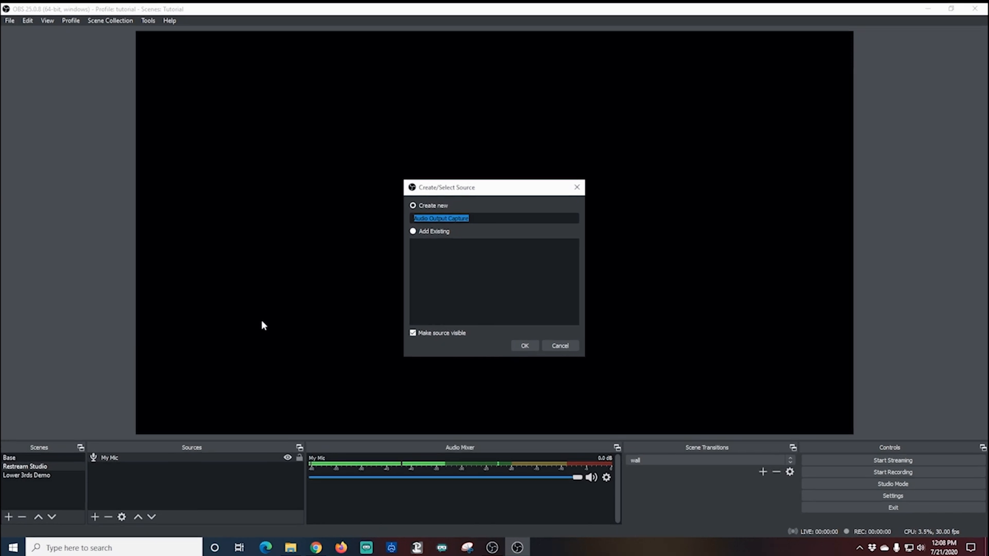
text(Restream Au)
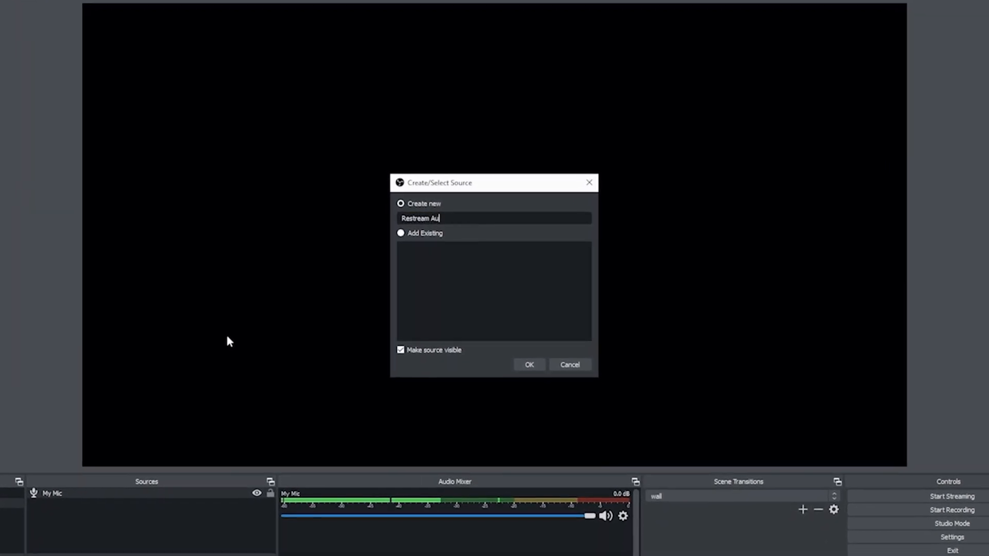
click(528, 364)
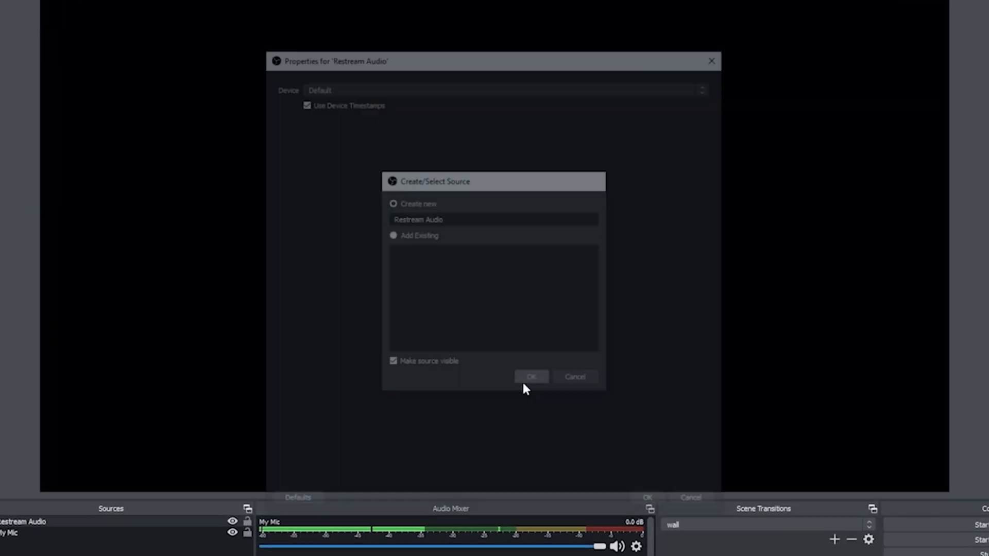
click(530, 376)
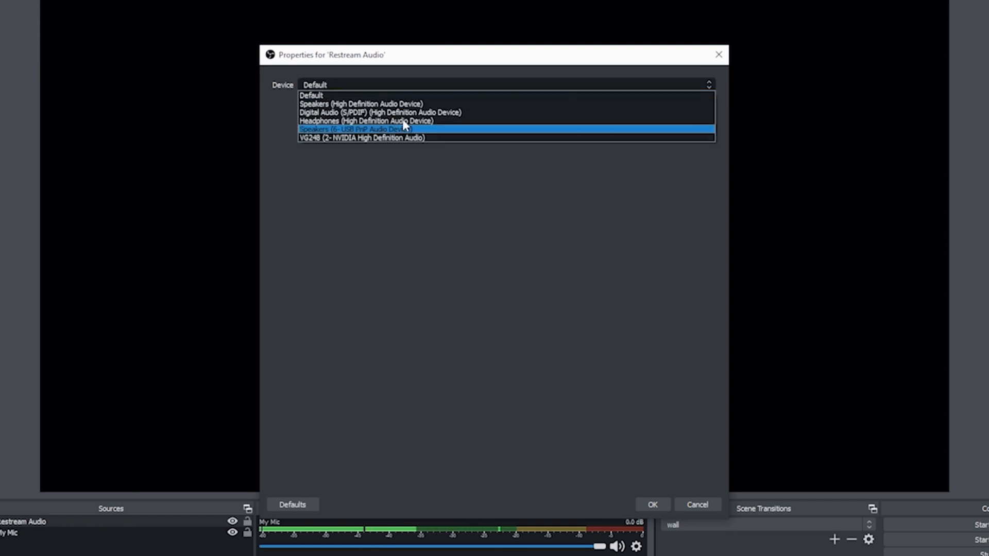
click(366, 120)
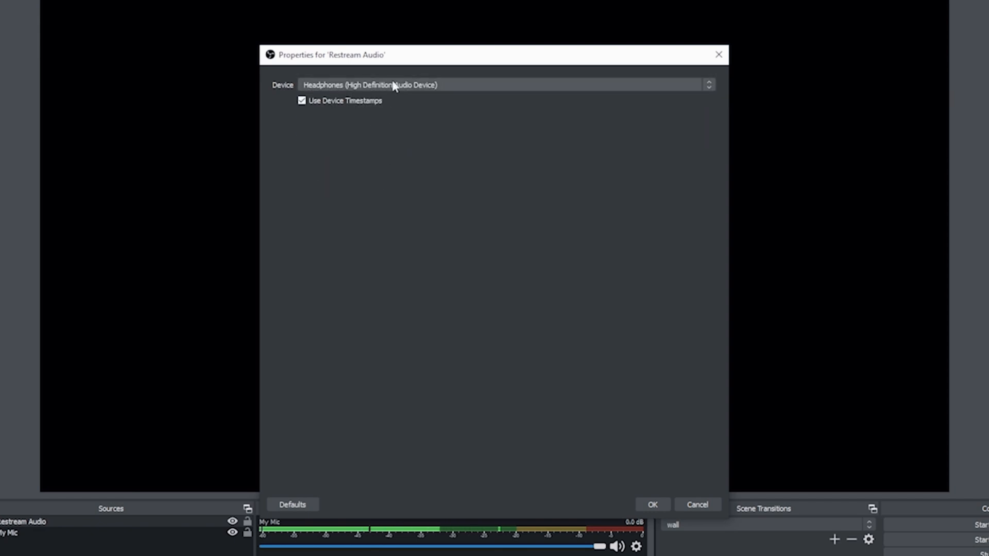
mouse_move(404, 129)
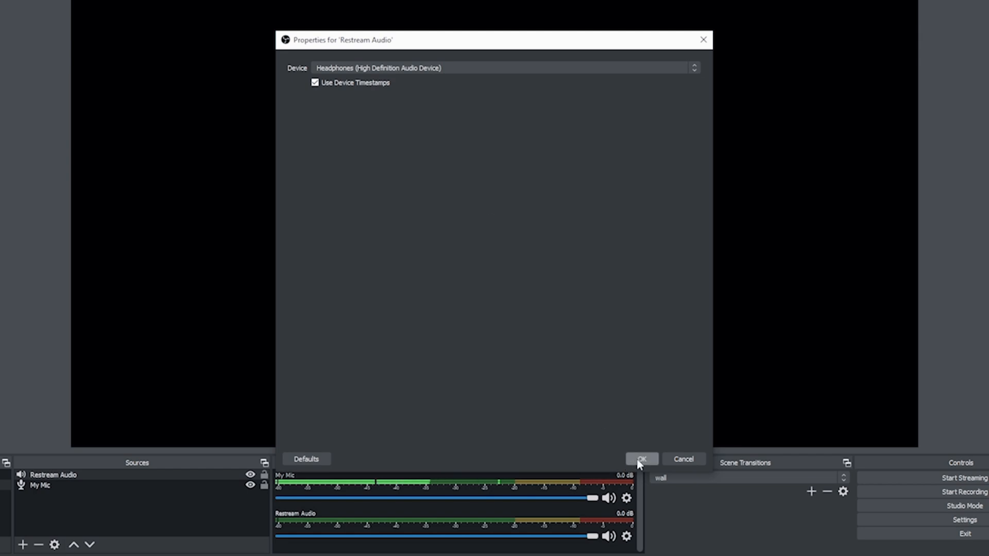
click(641, 459)
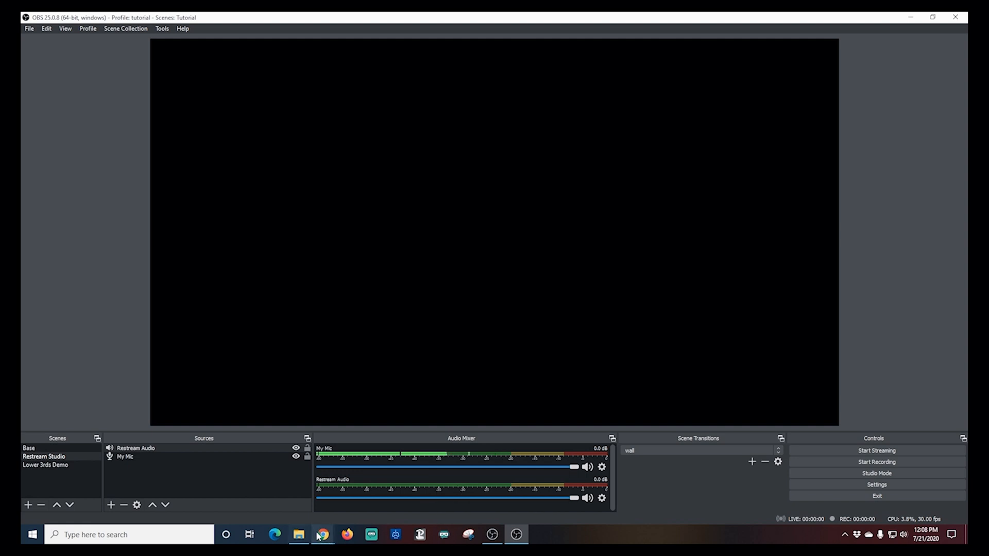
Step: In Chrome, go from the Restream dashboard into Live Studio
click(323, 534)
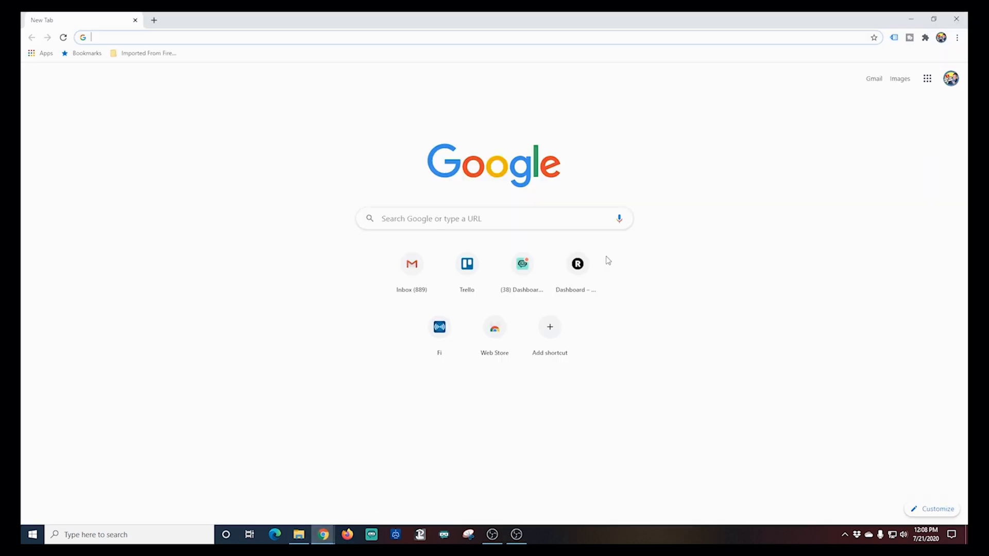
click(576, 264)
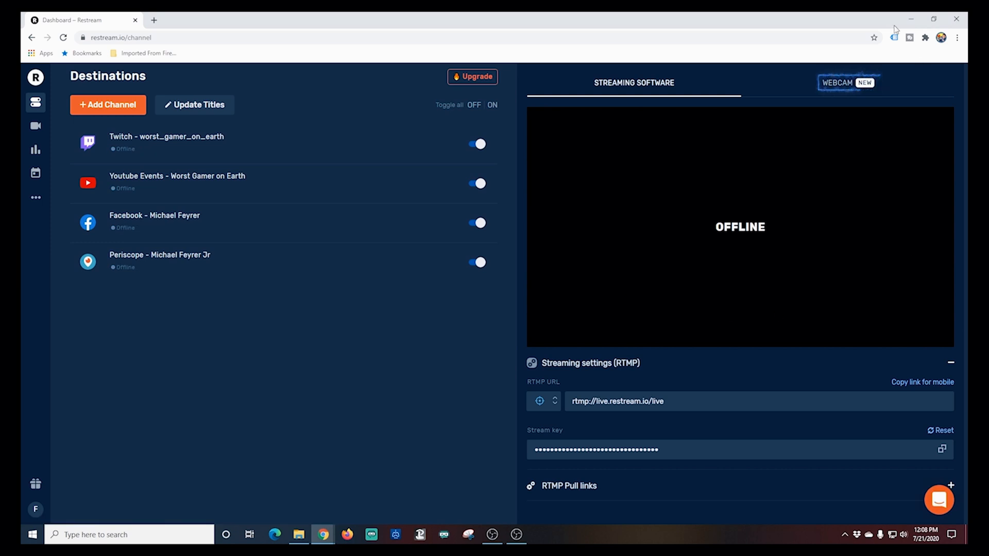
click(847, 82)
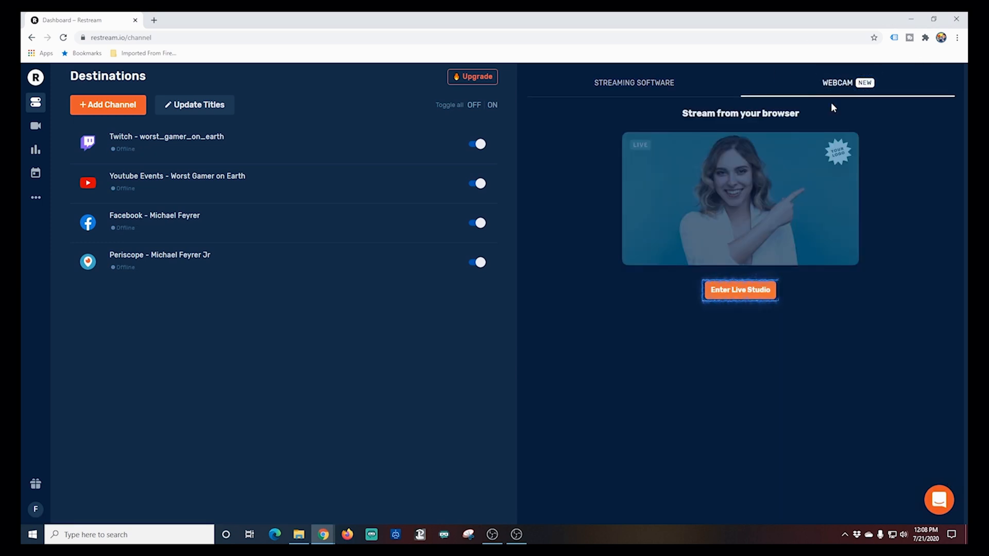
click(739, 290)
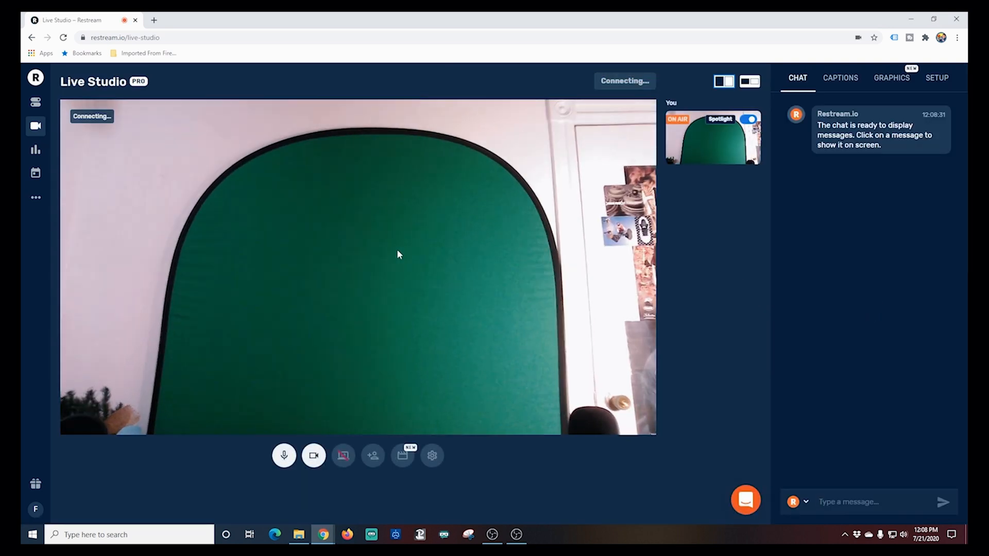
Step: Select Cam Link as the Live Studio video camera
click(431, 455)
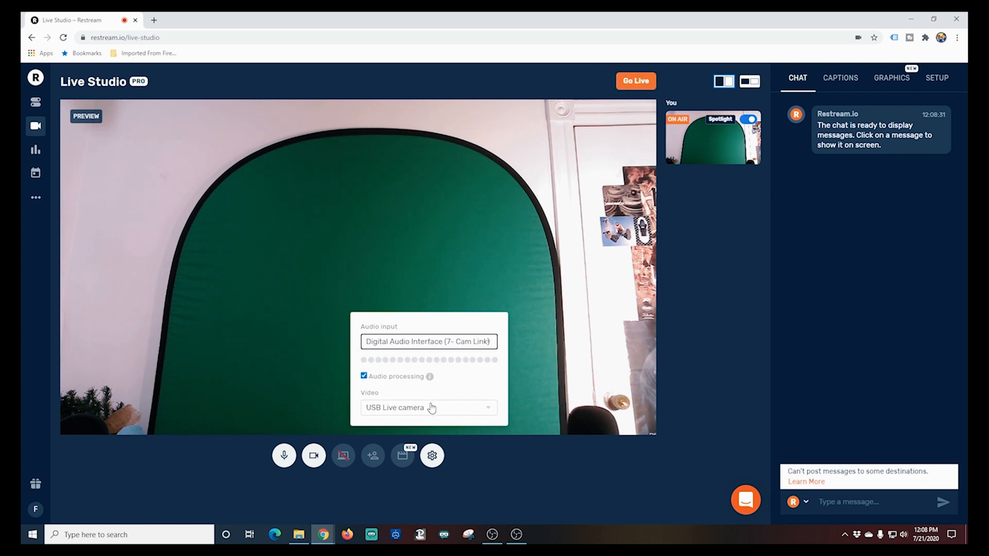
click(428, 408)
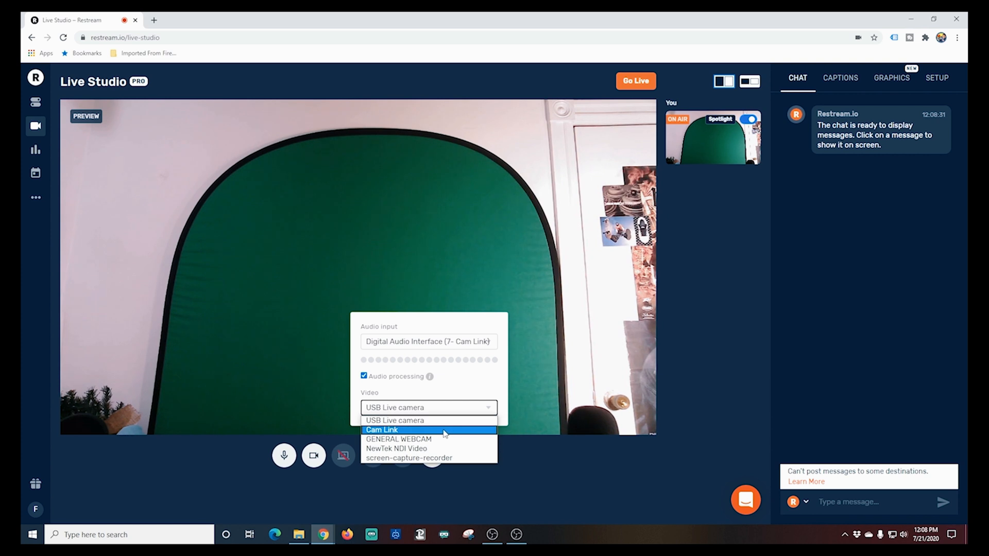
click(382, 430)
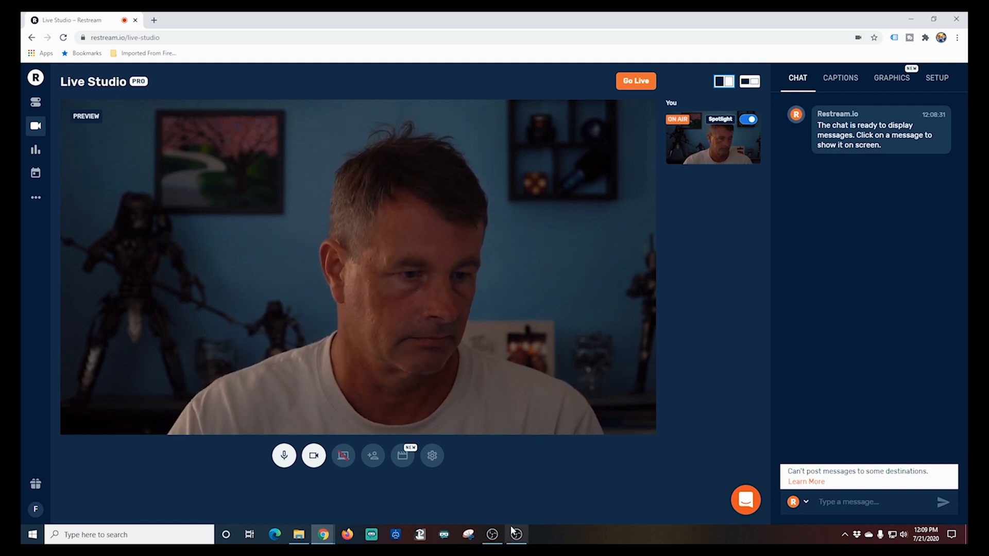
Step: Back in OBS, add a Window Capture source named 'Restream Guests'
click(515, 534)
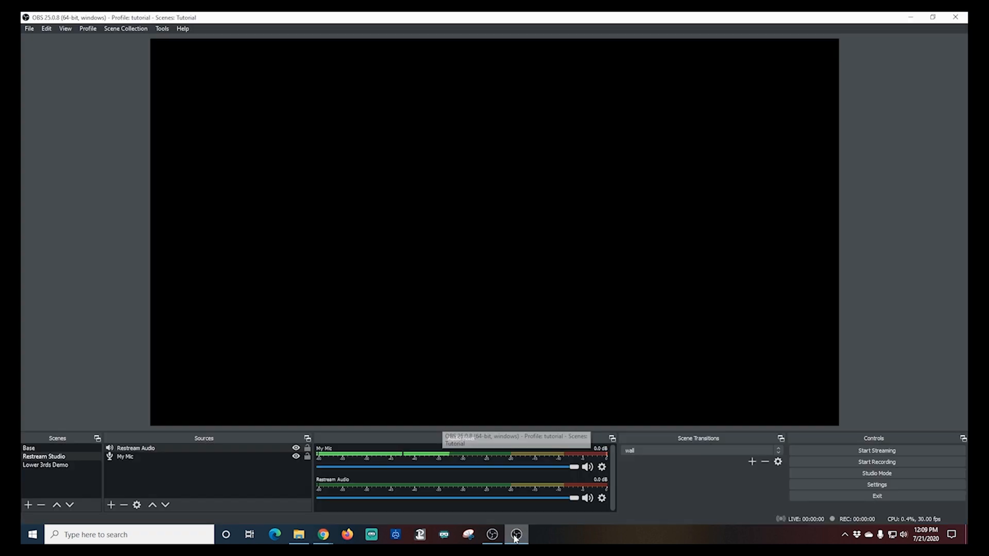
click(27, 505)
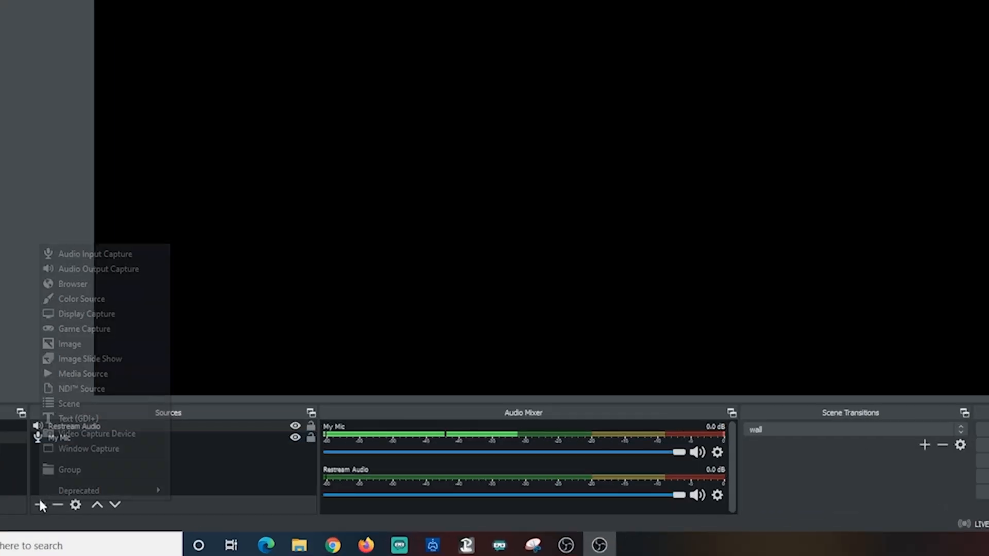
mouse_move(88, 448)
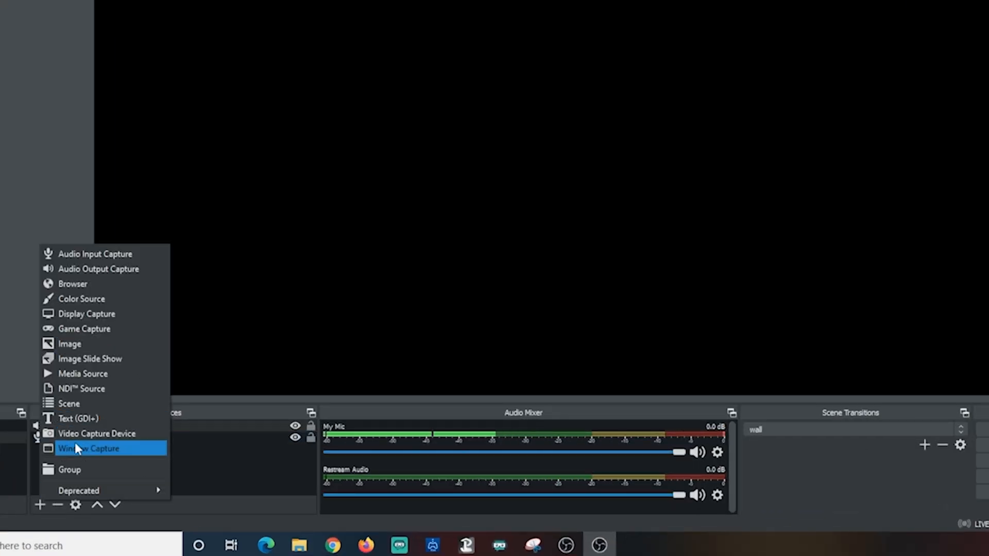
click(88, 448)
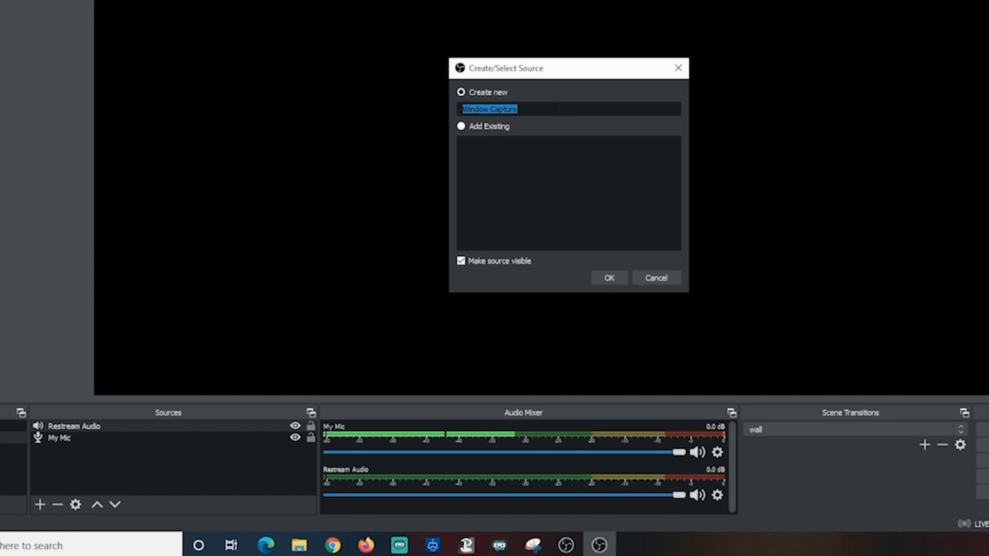
text(Restream Guests)
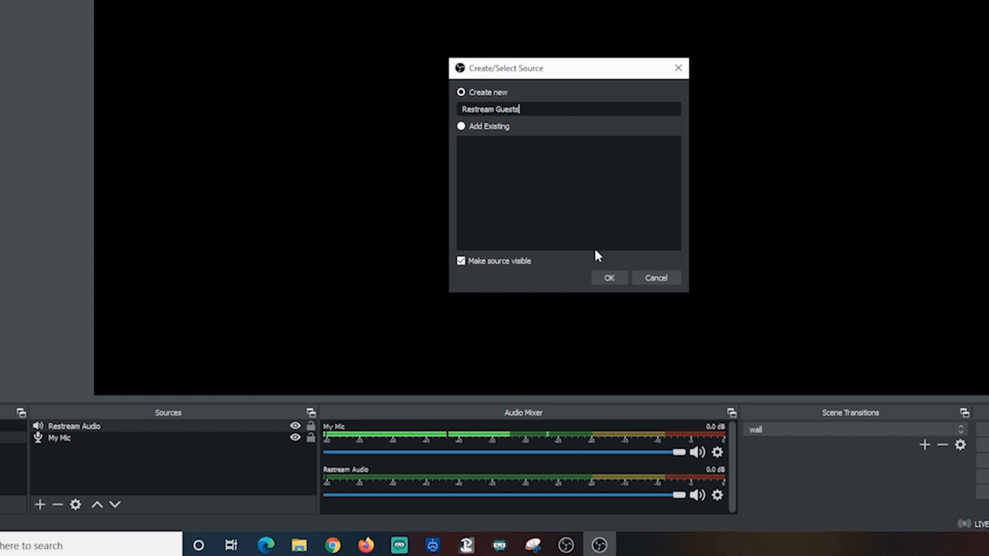
click(608, 278)
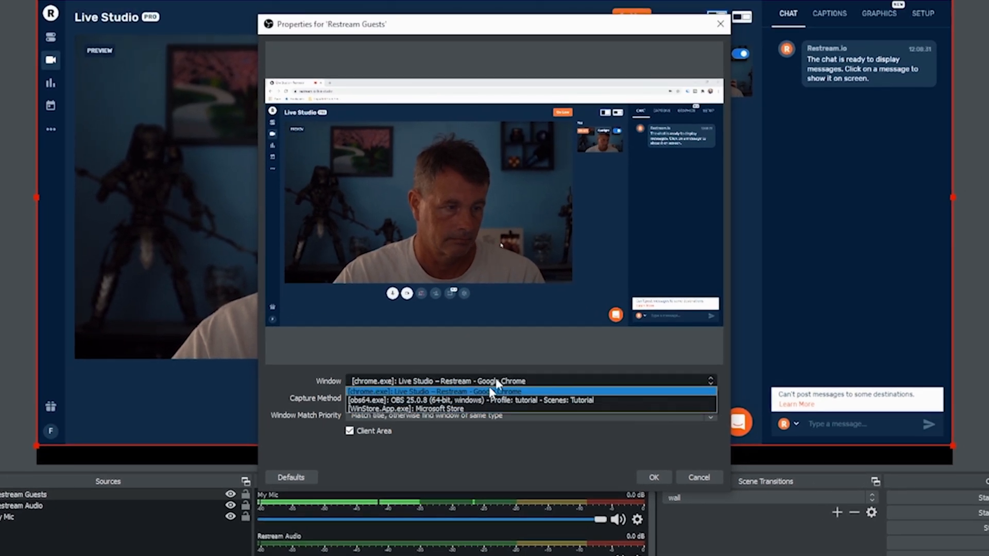
mouse_move(578, 436)
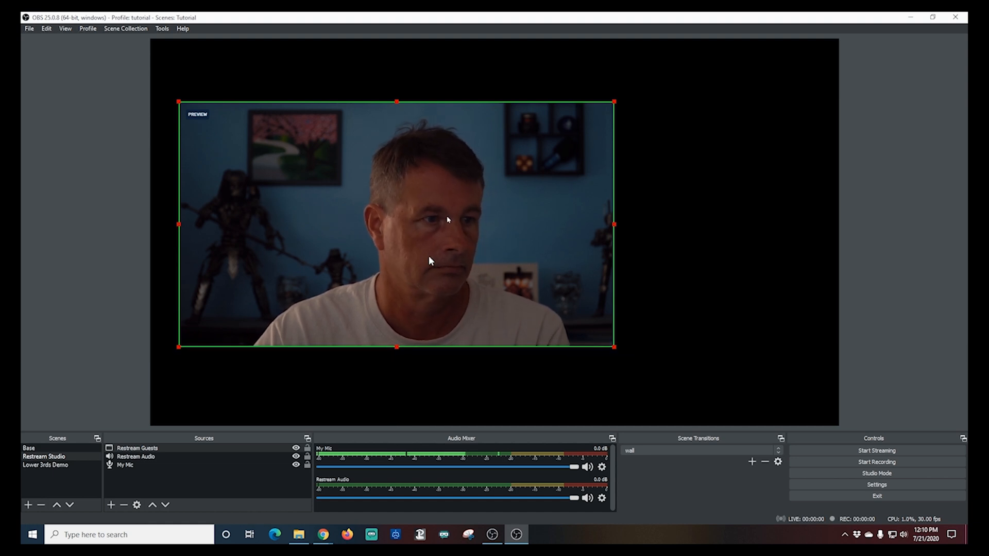
Step: Fit the Restream Guests capture to the whole Restream Studio canvas
right_click(430, 260)
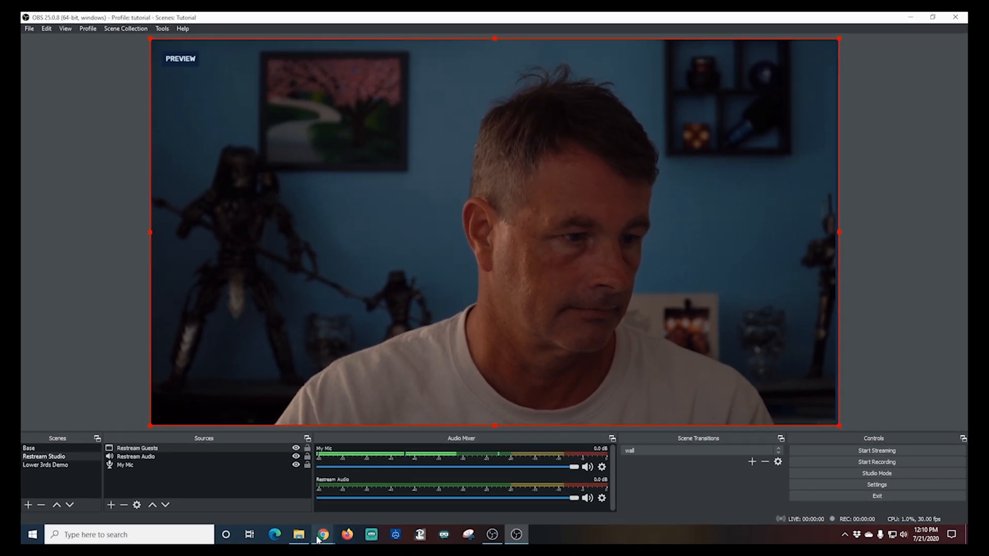
Step: In Live Studio, open the guest invite panel and copy the guest link
click(323, 534)
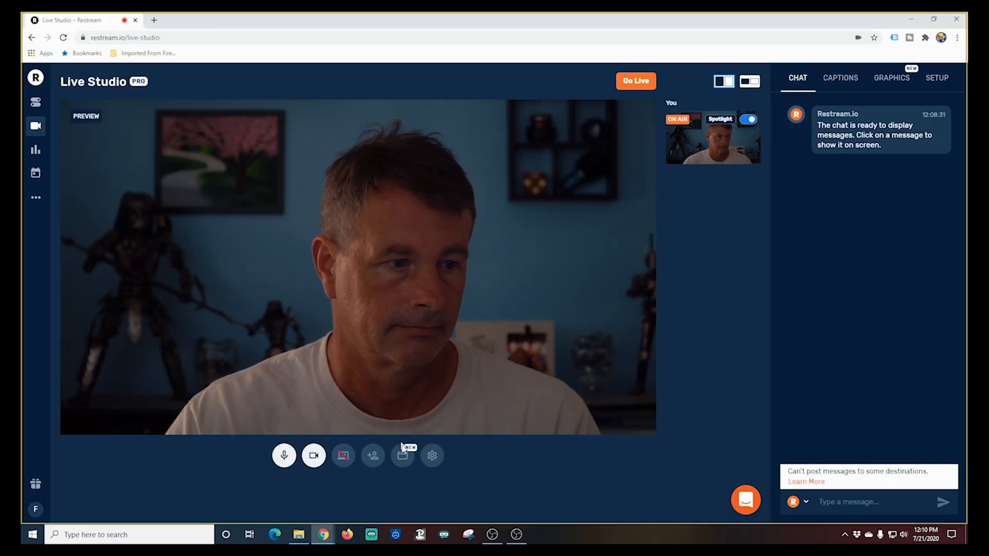
click(373, 455)
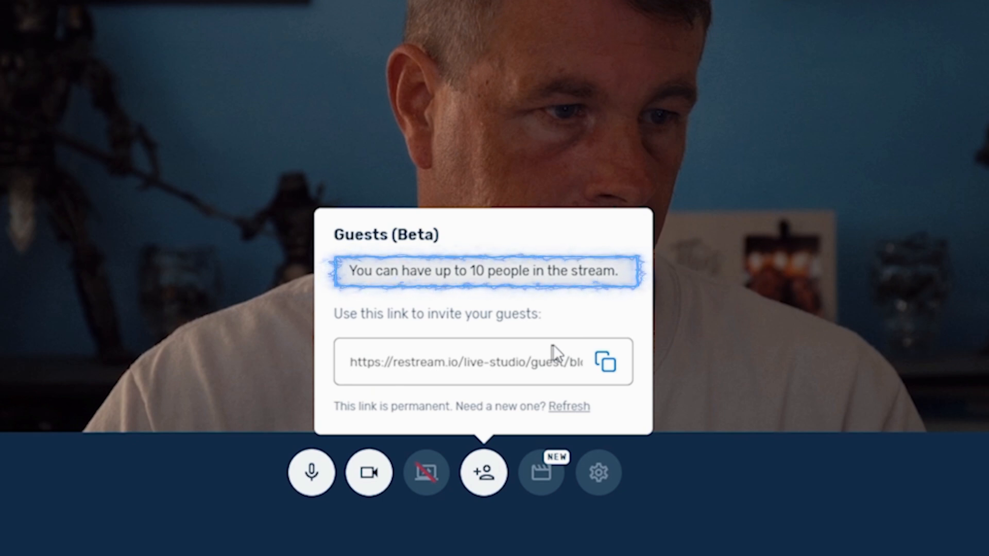
click(603, 362)
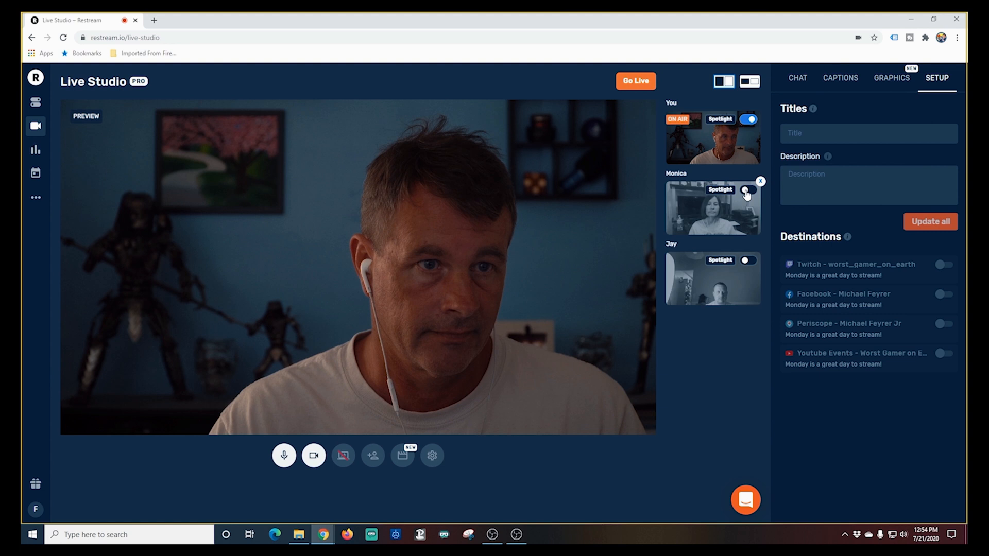
Step: Spotlight Monica and Jay on air and turn on the Contain layout
click(749, 190)
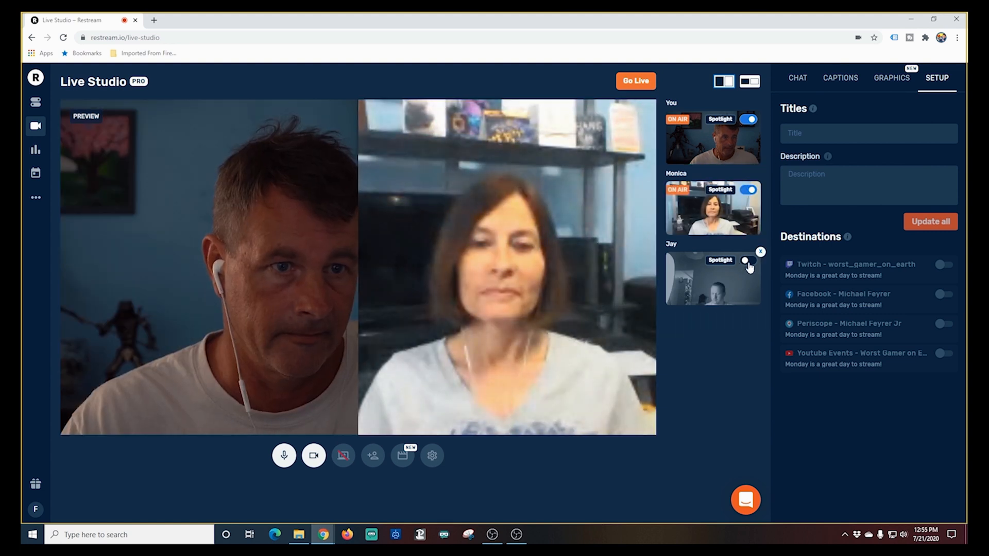
click(748, 260)
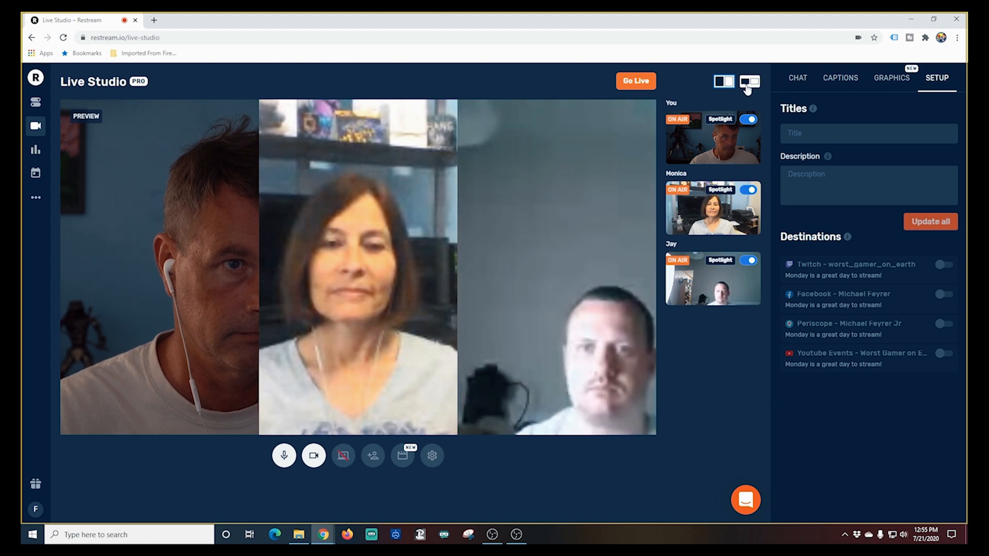
click(750, 81)
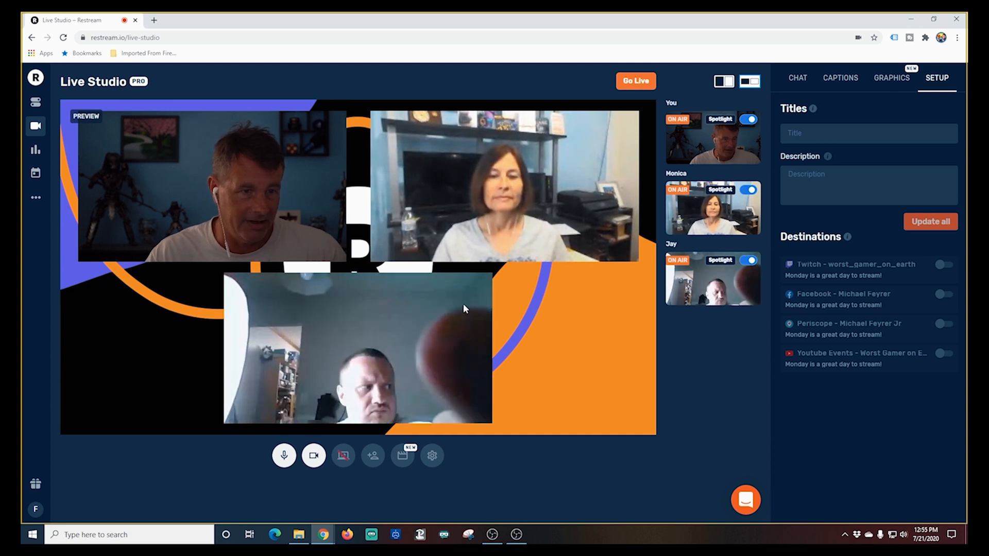
mouse_move(492, 534)
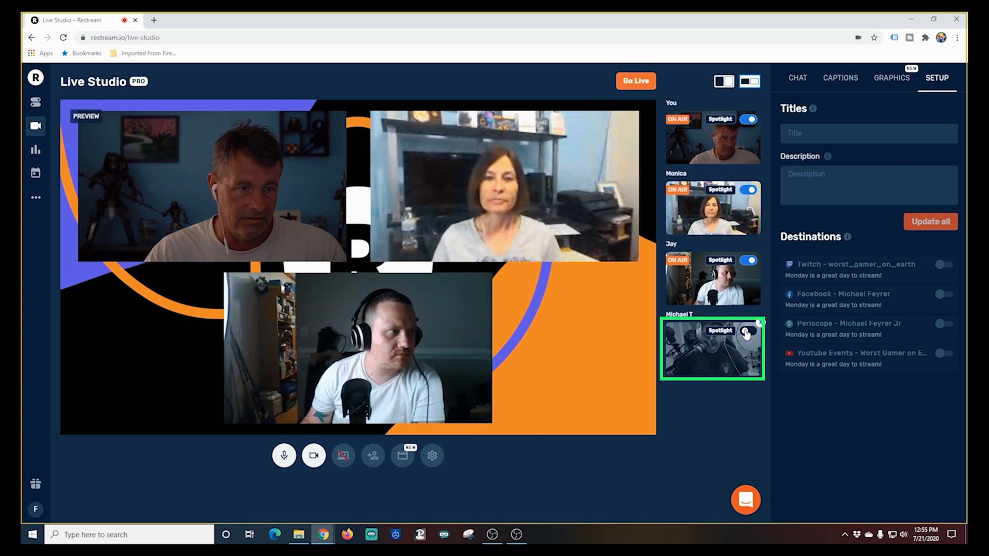
click(745, 332)
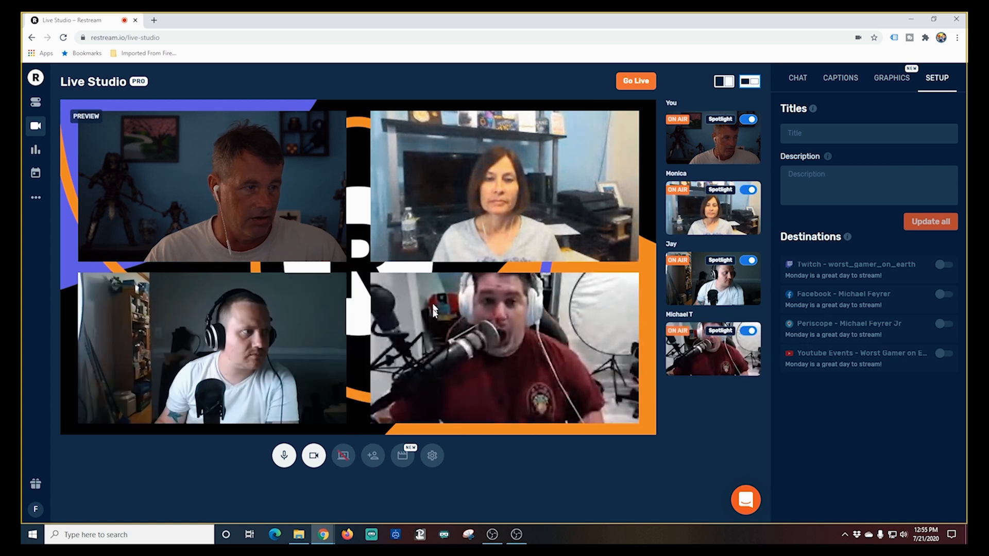
mouse_move(526, 478)
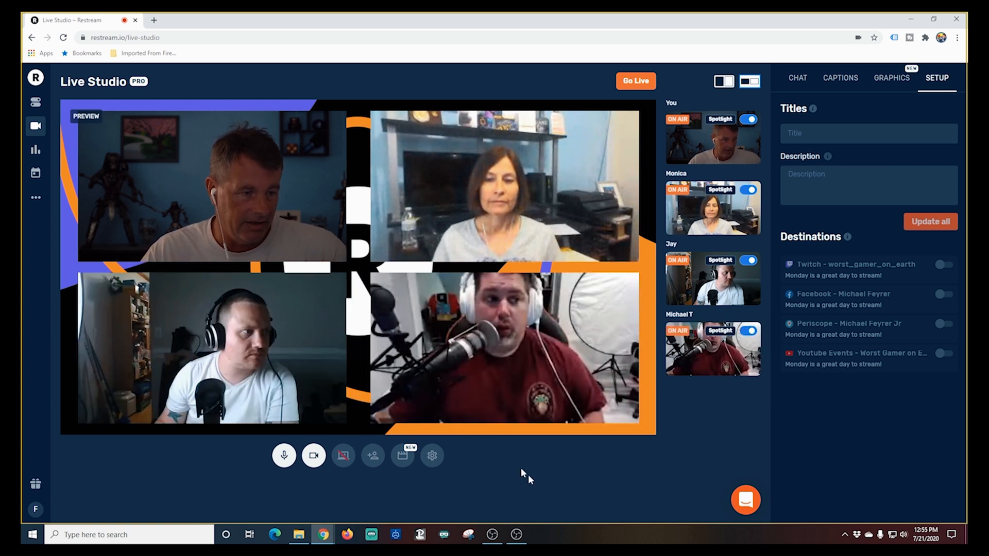
mouse_move(533, 483)
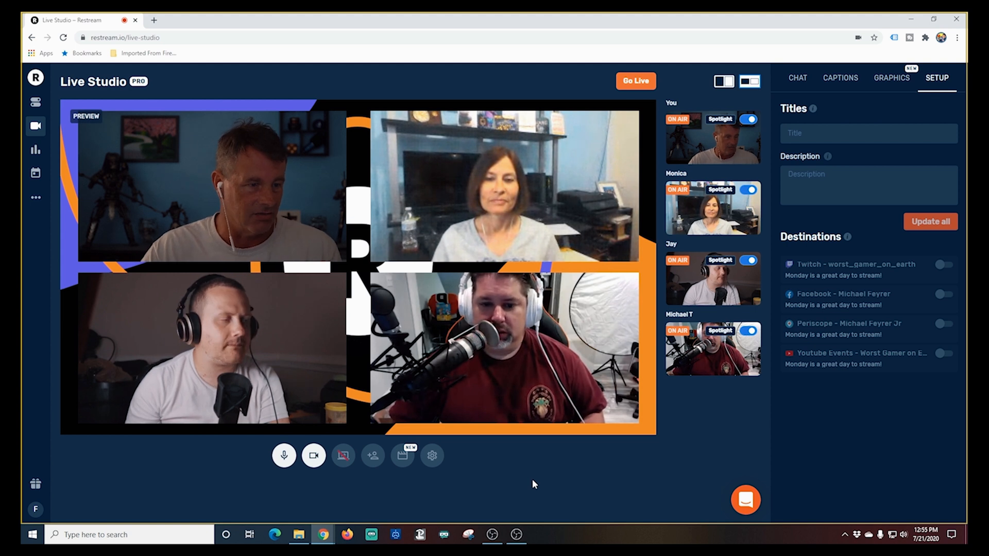
click(516, 534)
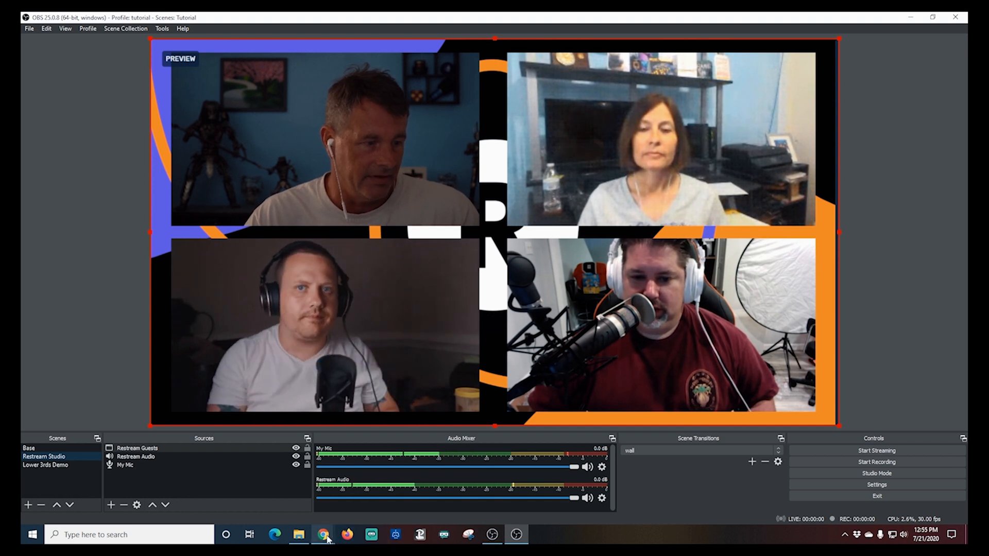
Step: Turn off Restream's Contain layout so tiles fill the frame, then check OBS
click(322, 534)
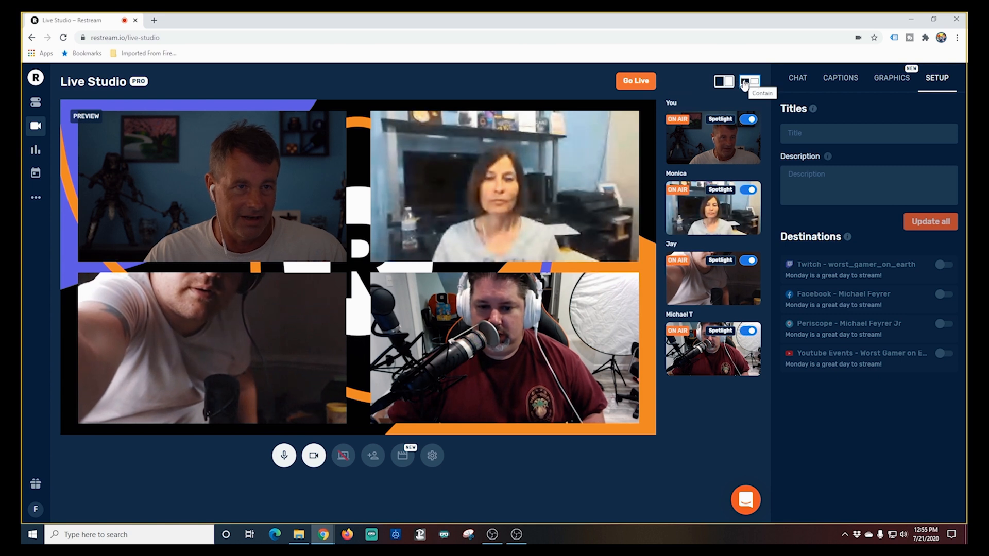
click(751, 81)
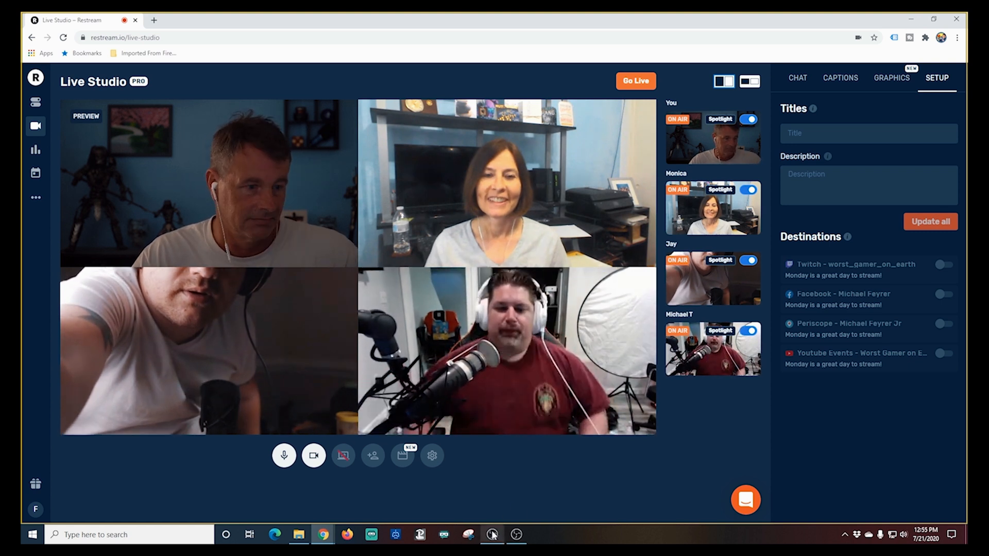
click(516, 534)
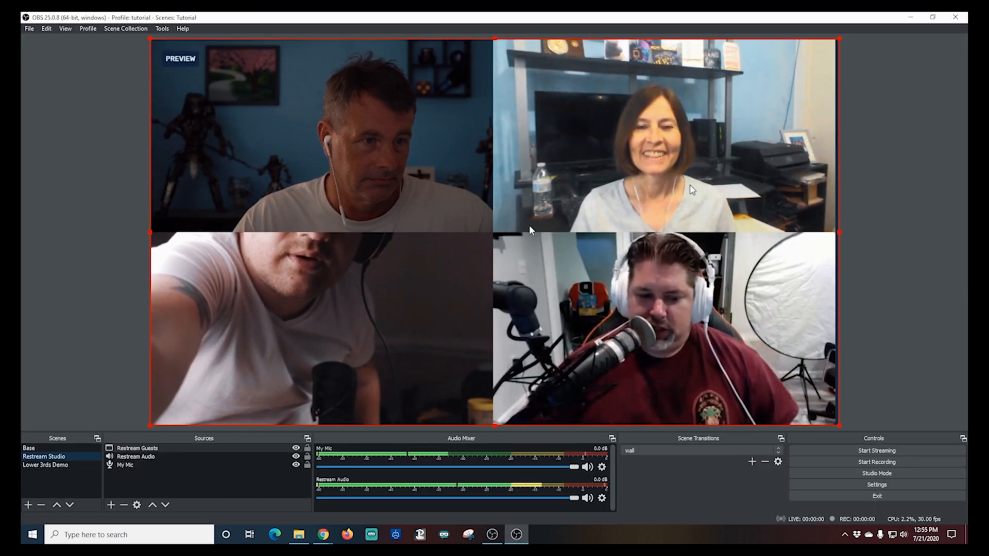